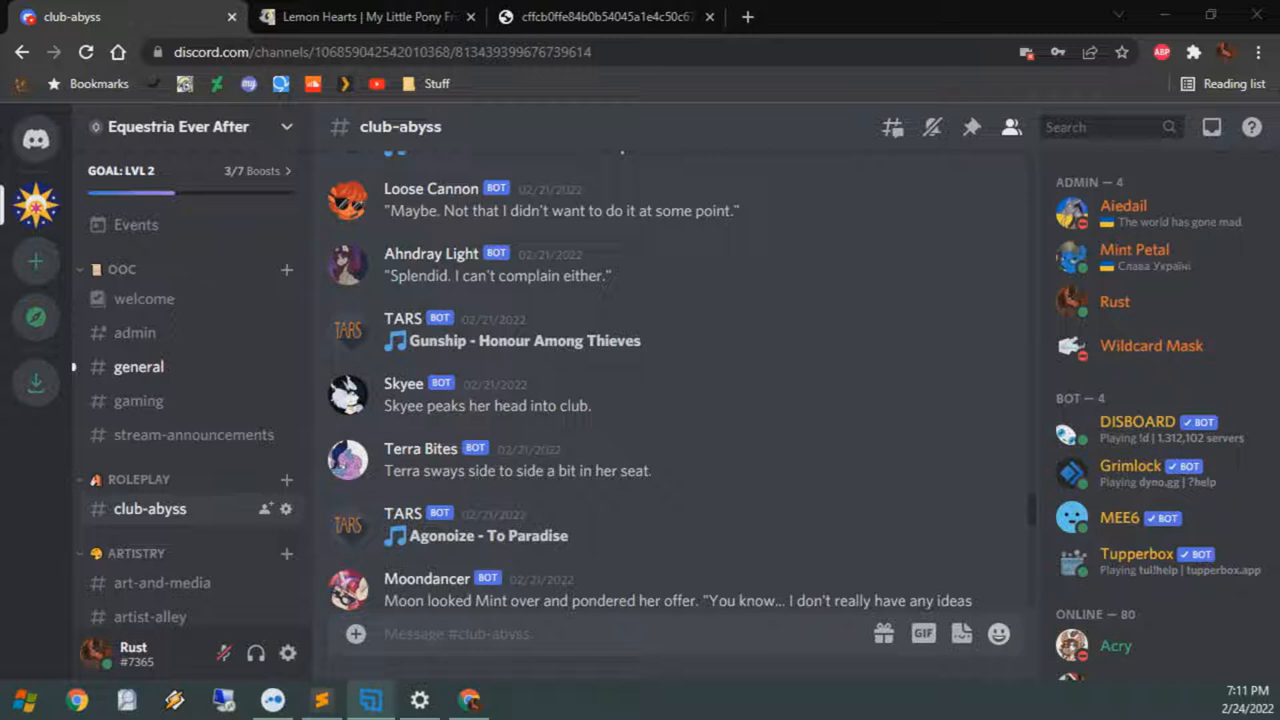
mouse_move(368, 30)
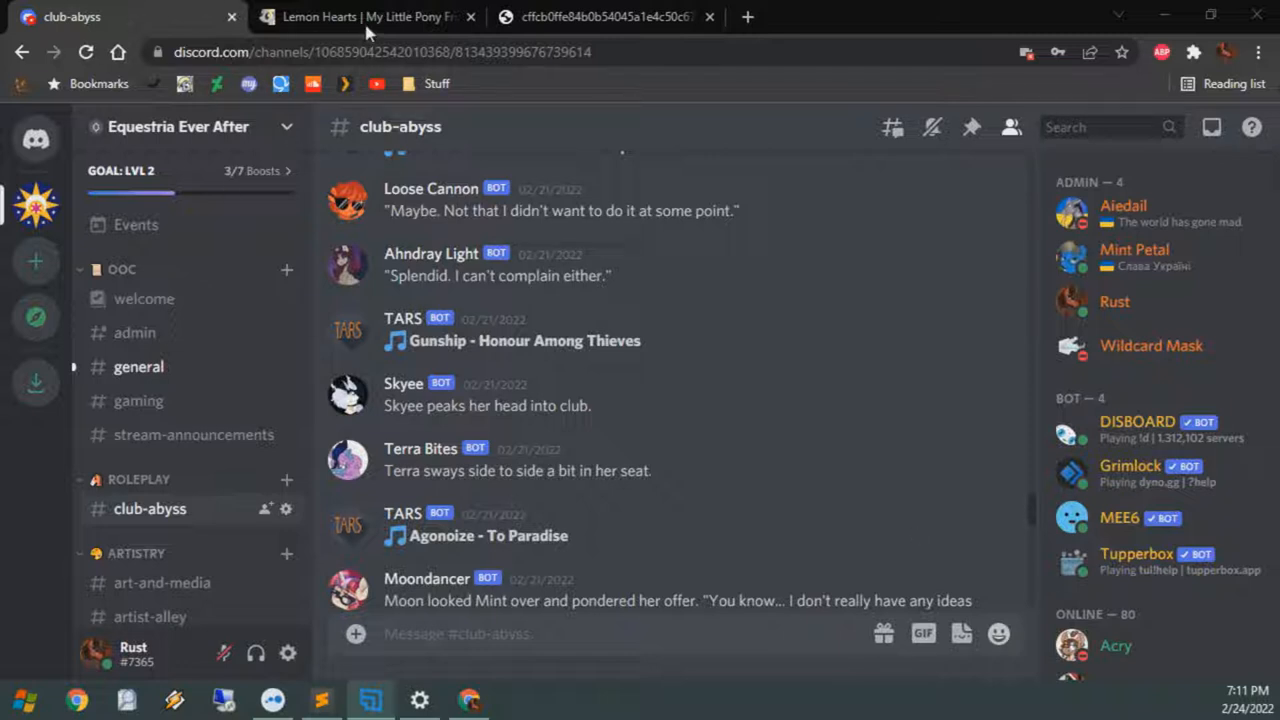
Open #tupperbox under BOTS in Equestria Ever After and read the Tupperbox Help embed
left_click(600, 16)
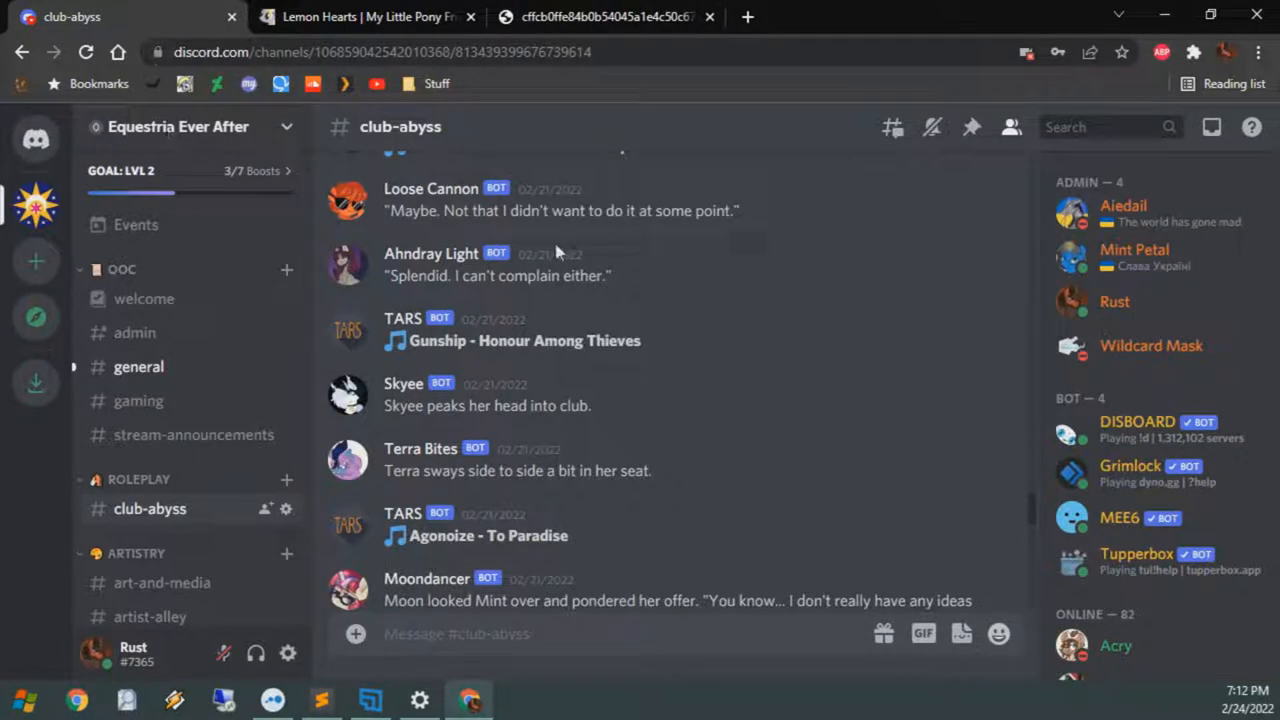
scroll("down", 3)
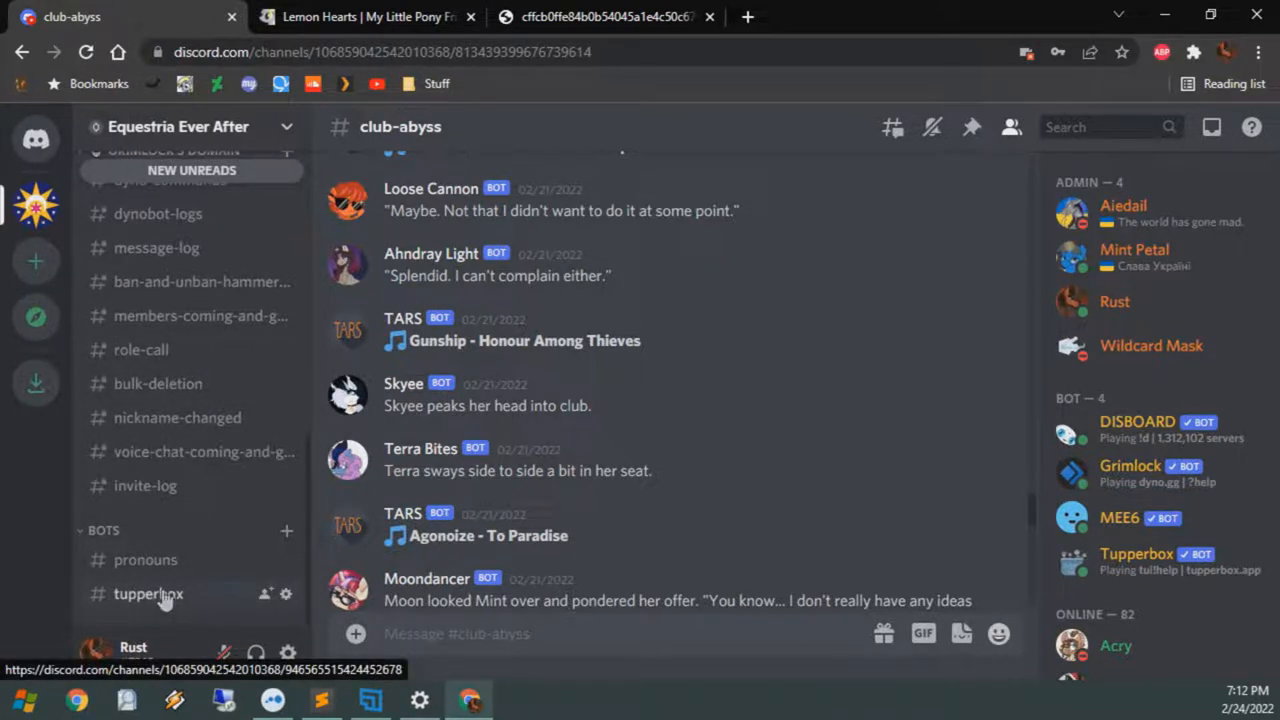
left_click(148, 593)
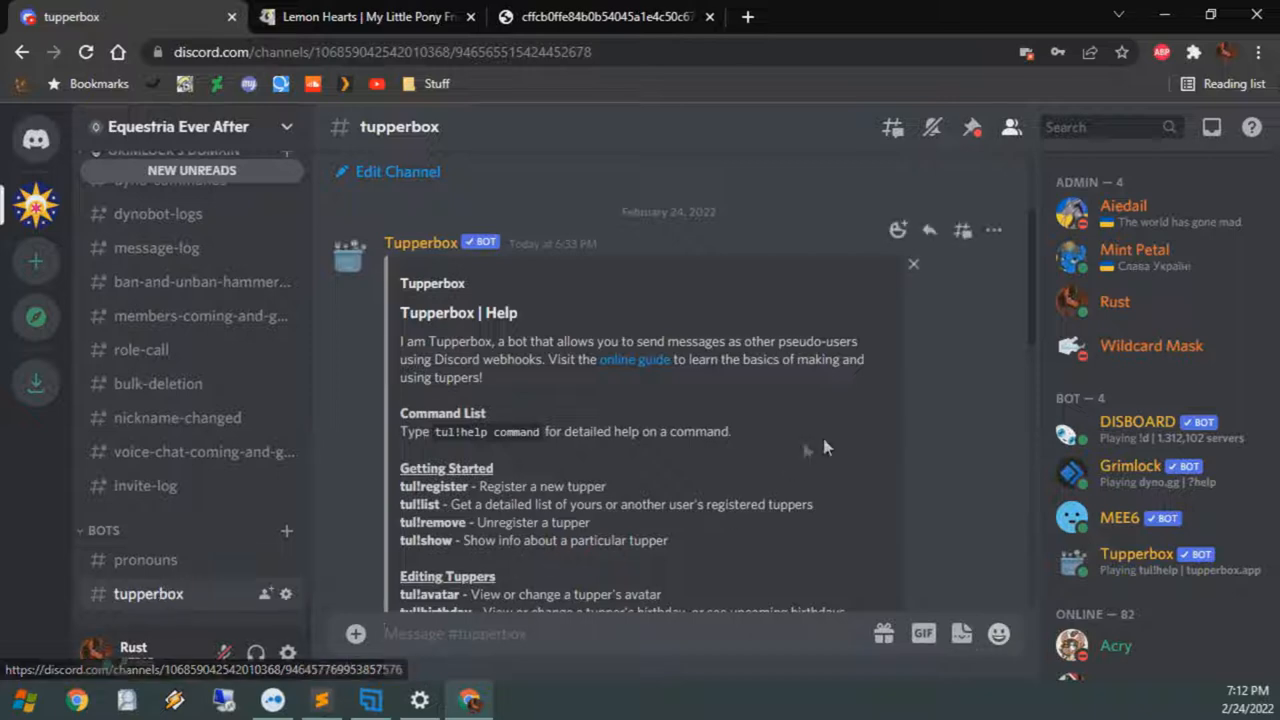
scroll("down", 3)
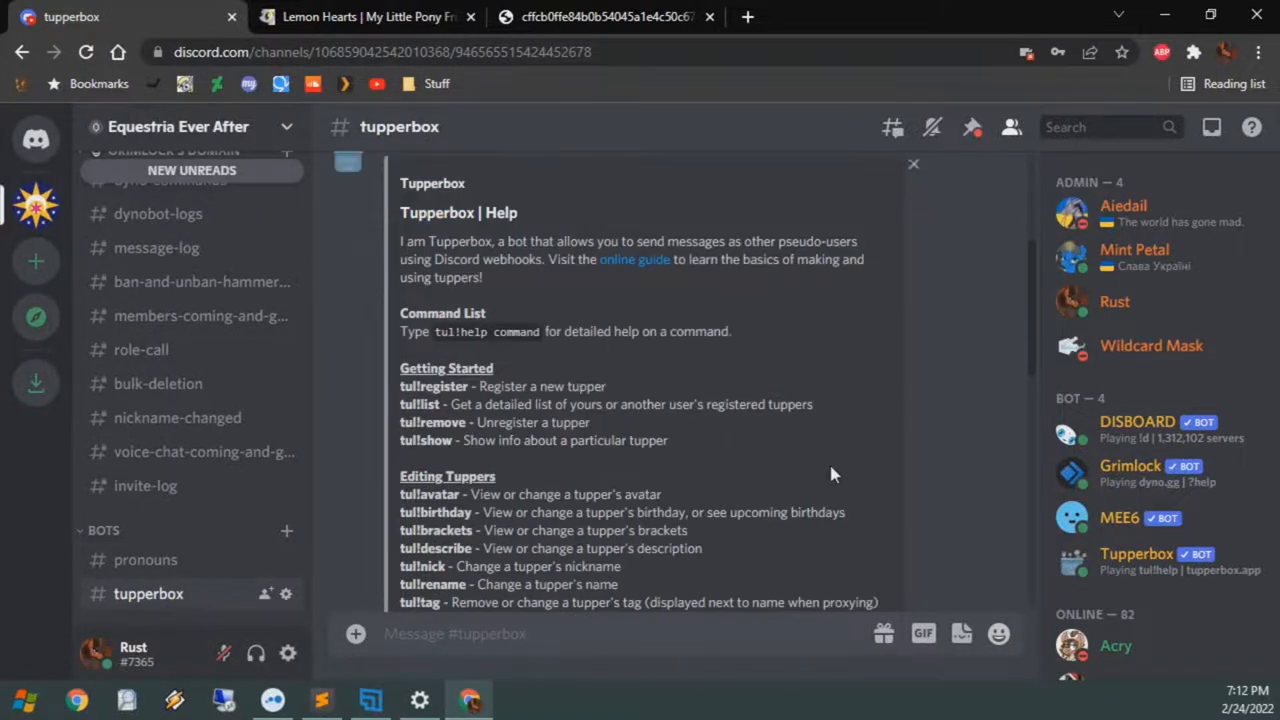
scroll("down", 3)
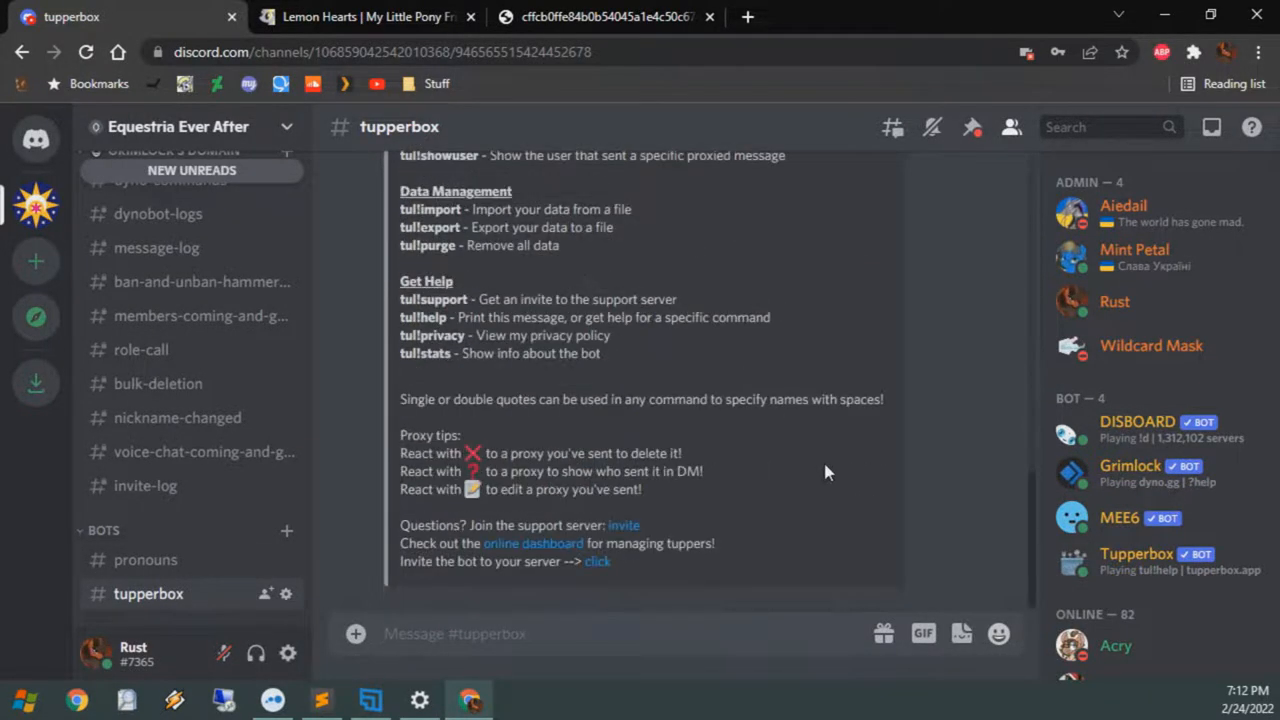
left_click(500, 633)
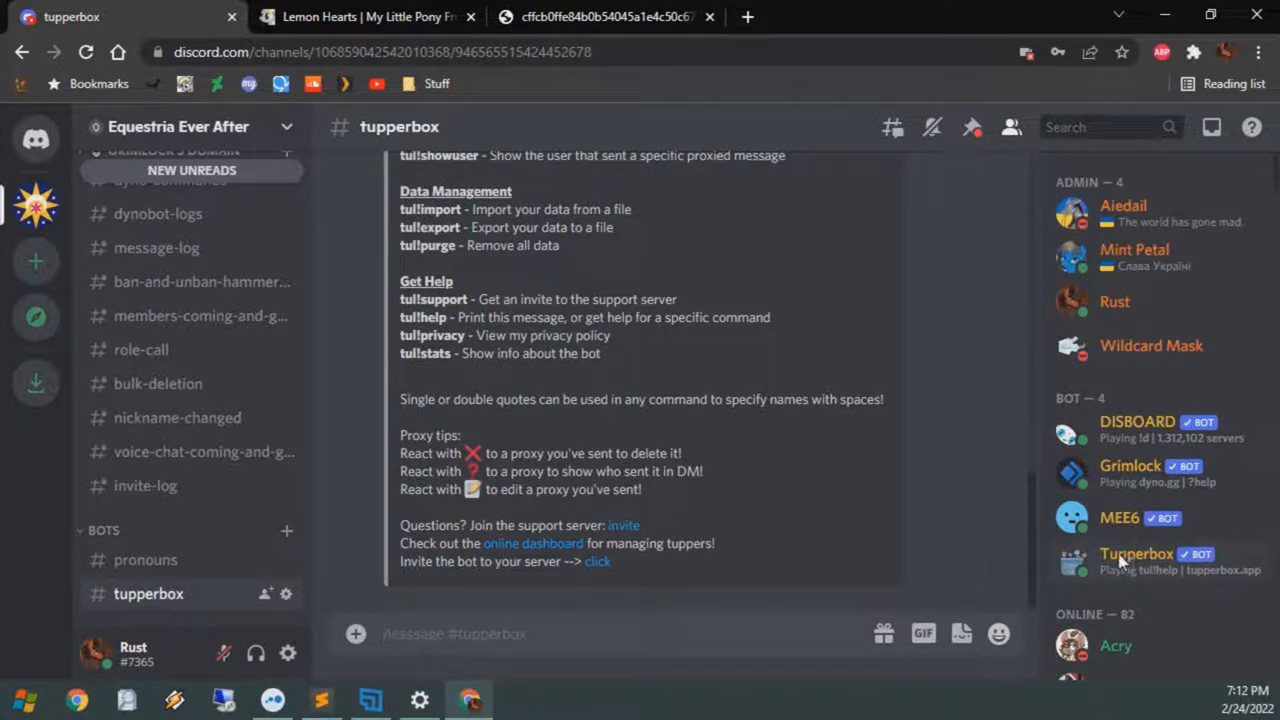
Send 'Boop!' to the Tupperbox bot from its profile popup
left_click(1136, 554)
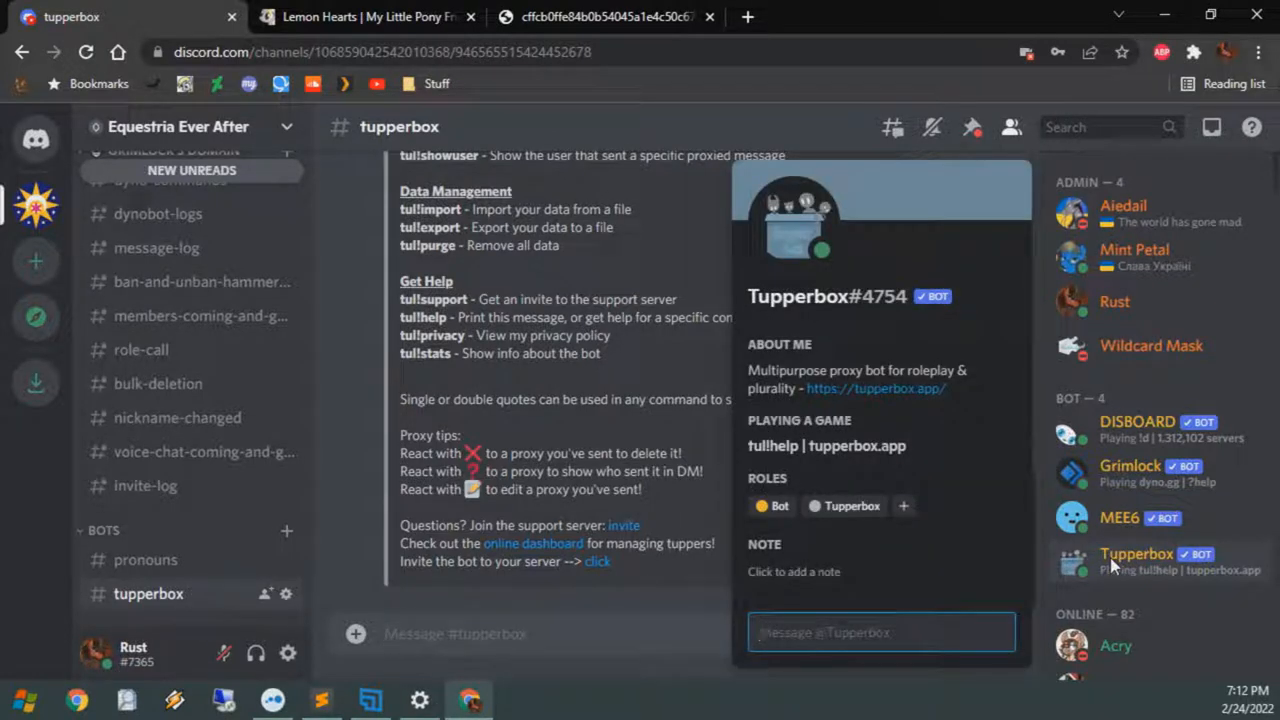
type("Bo")
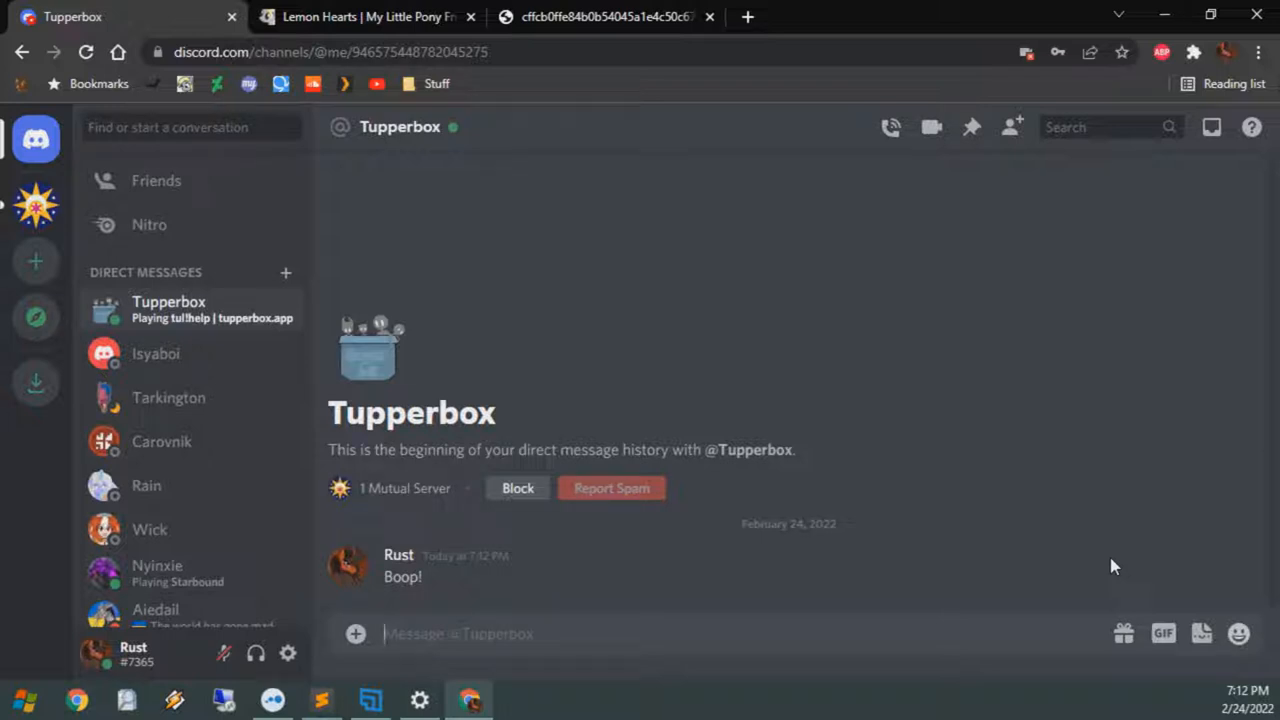
Send tul!register "Lemon Hearts" lem:text in the Tupperbox DM and await confirmation
type("tul!register '")
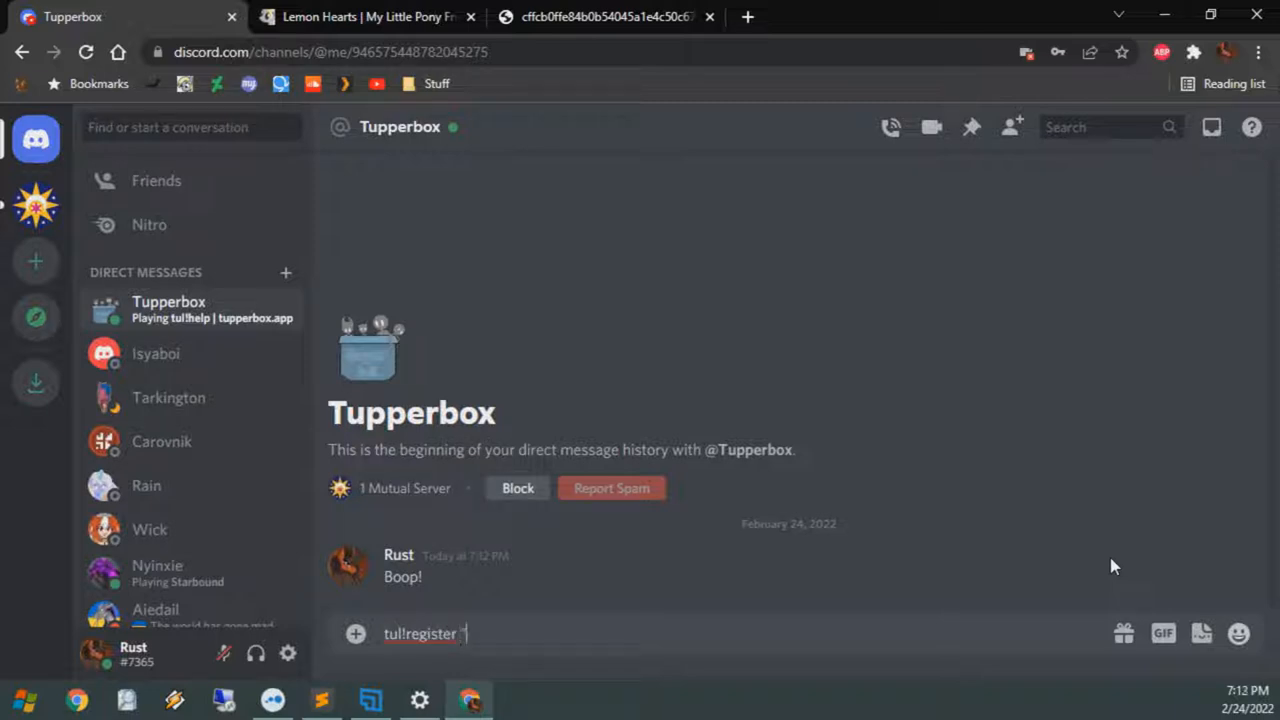
type("\"Lemon Hearts")
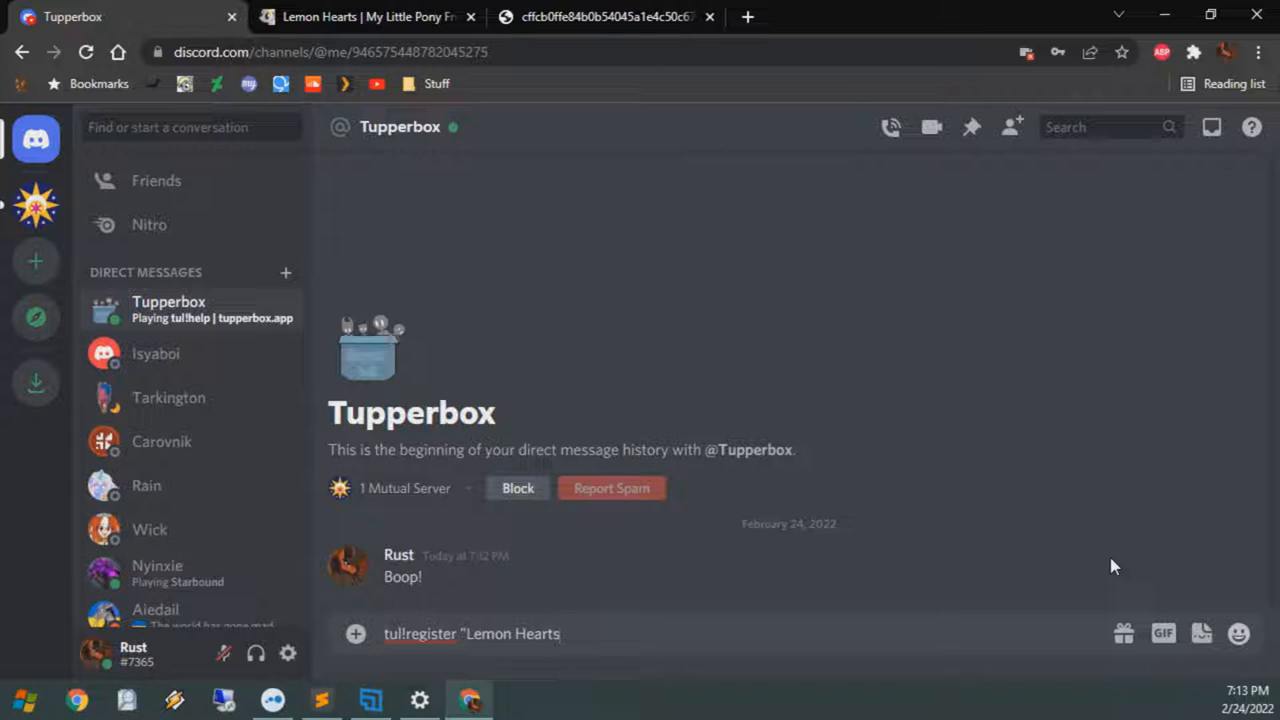
type("\" [")
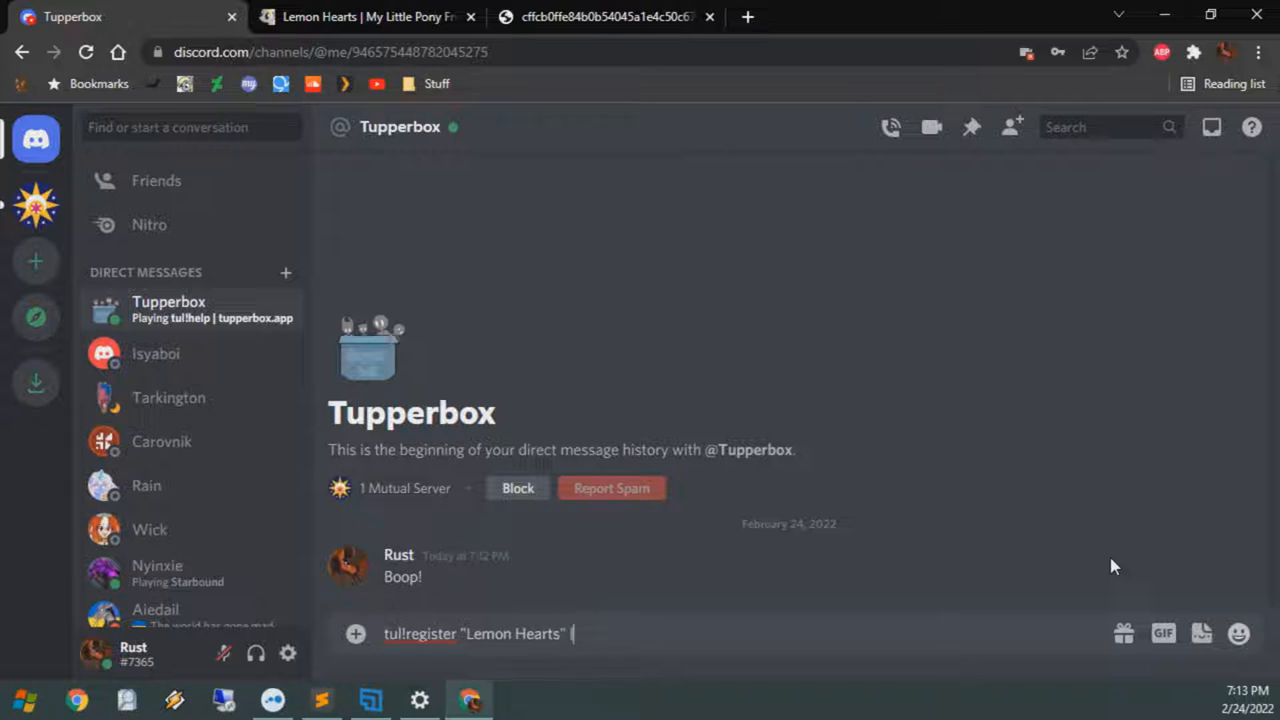
type("lem:text")
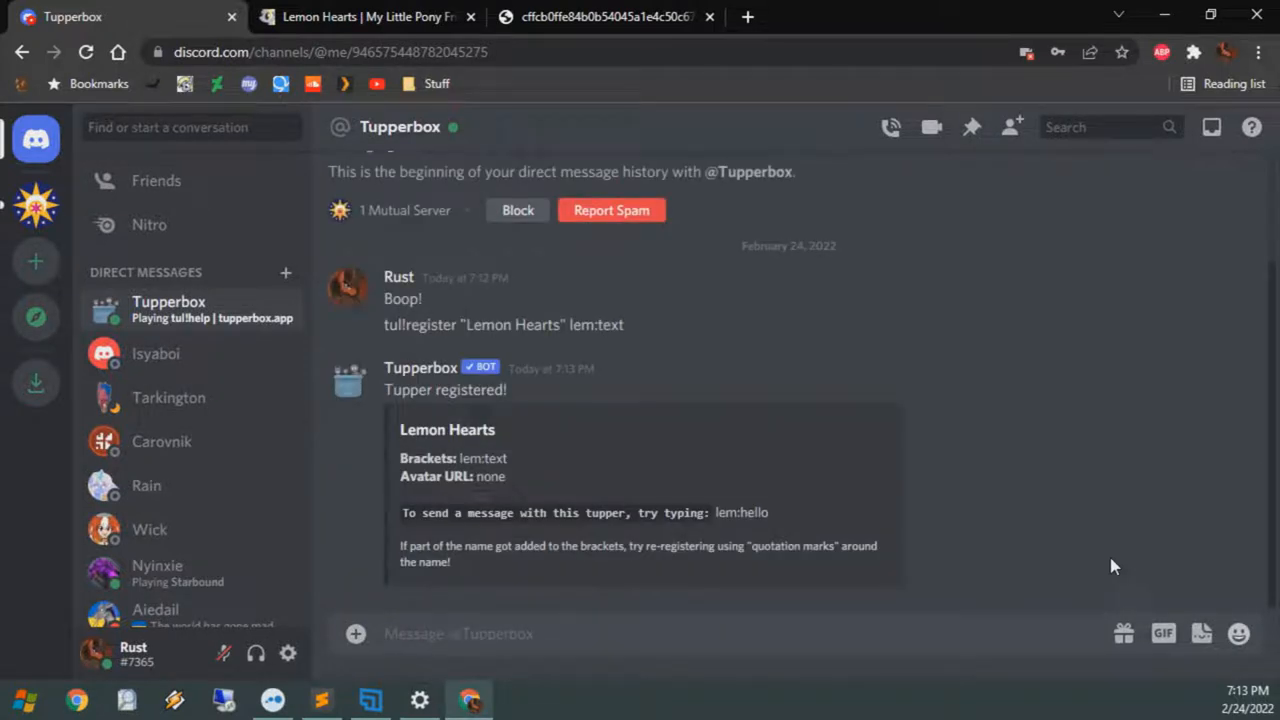
left_click(458, 634)
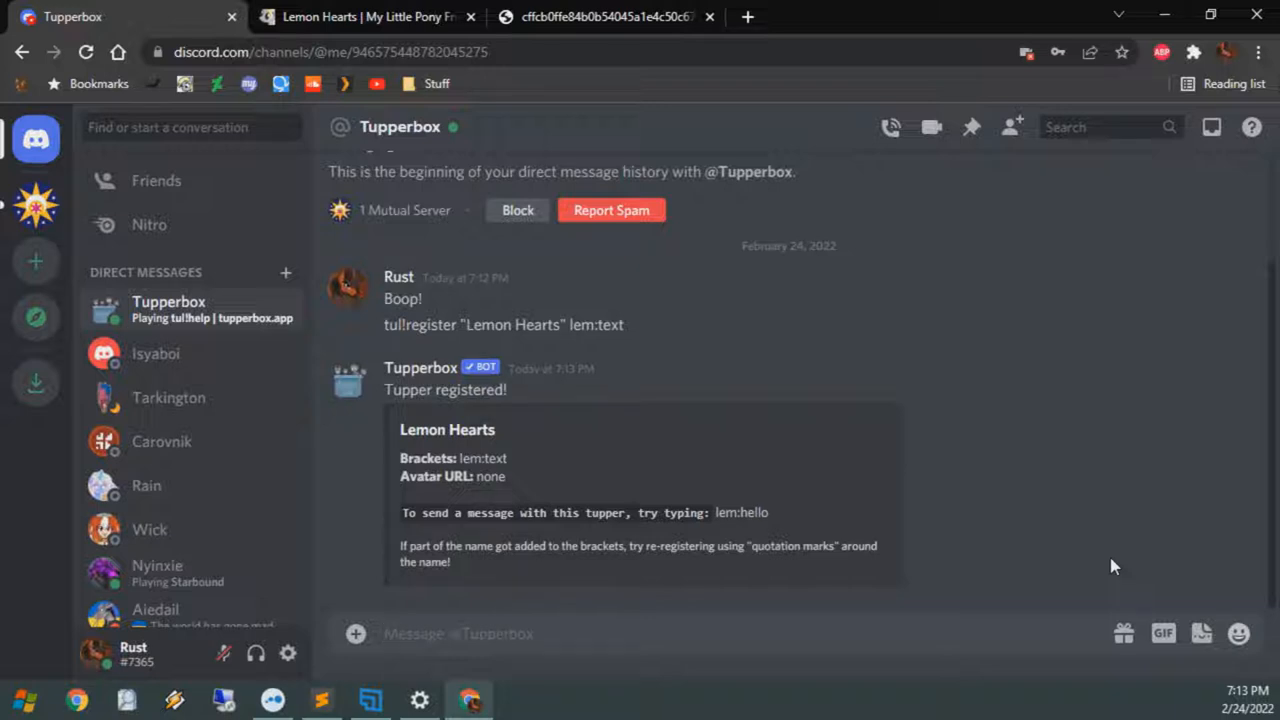
left_click(460, 633)
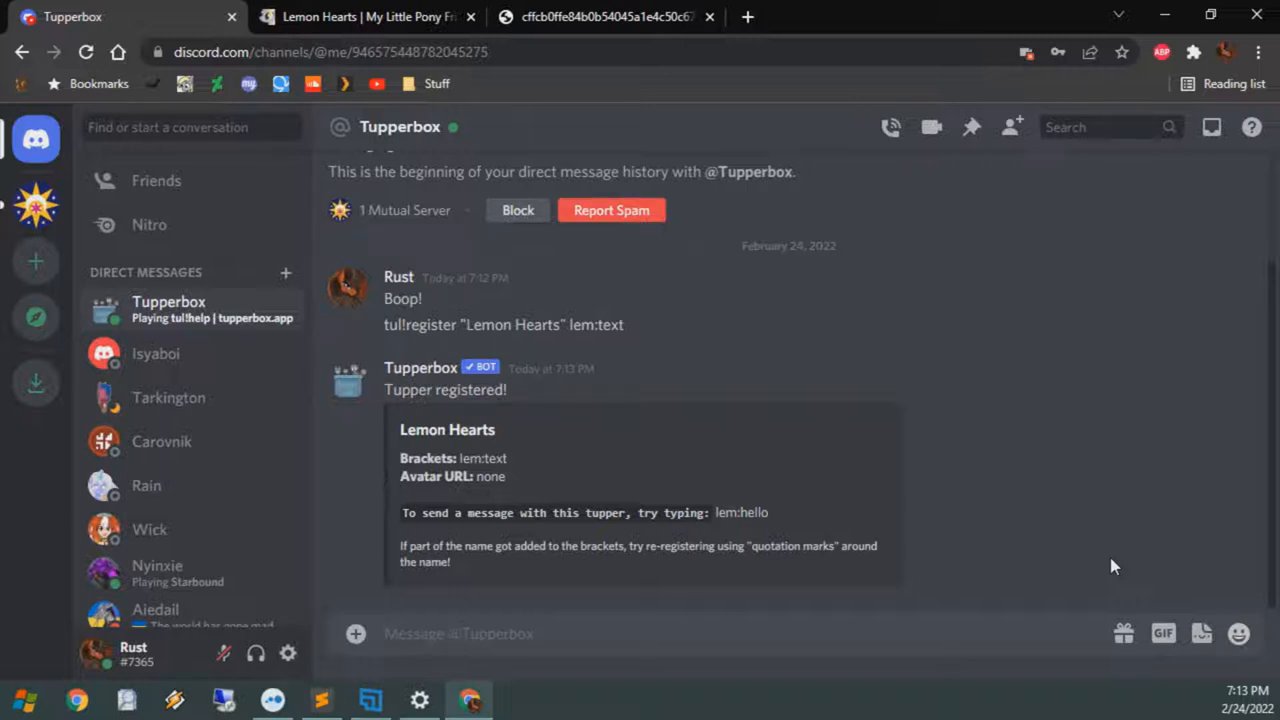
left_click(458, 633)
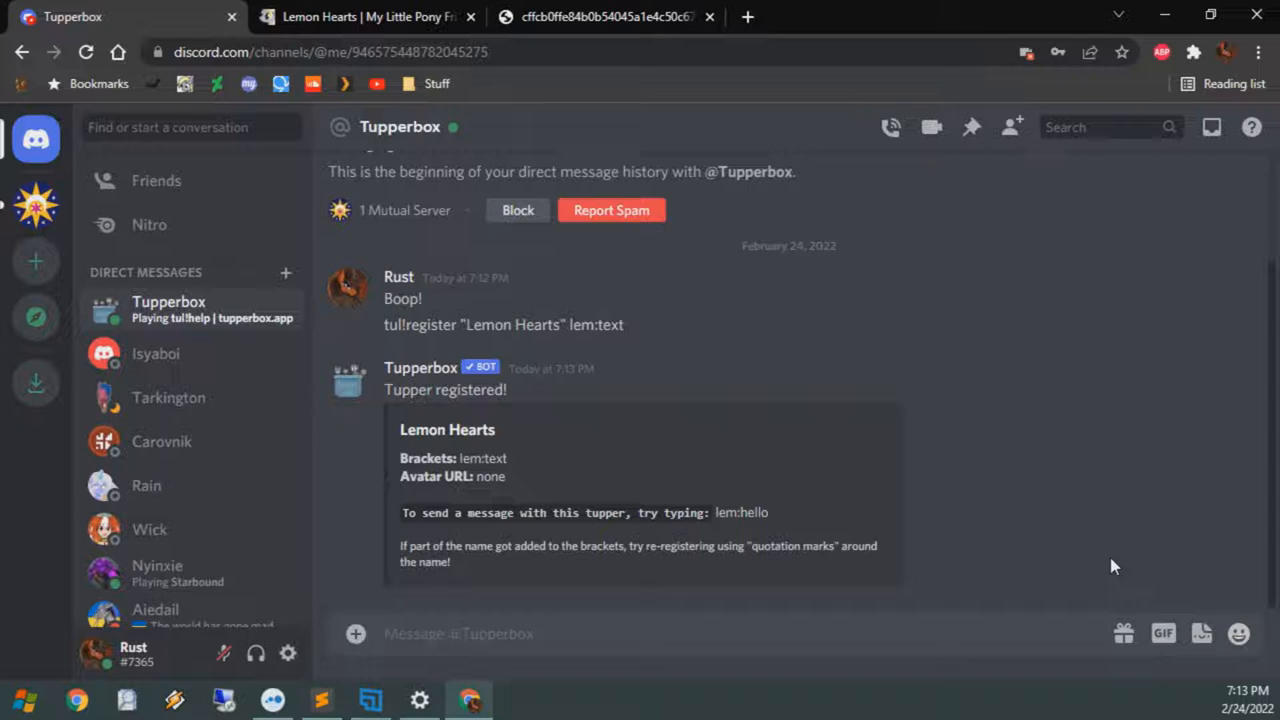
left_click(458, 633)
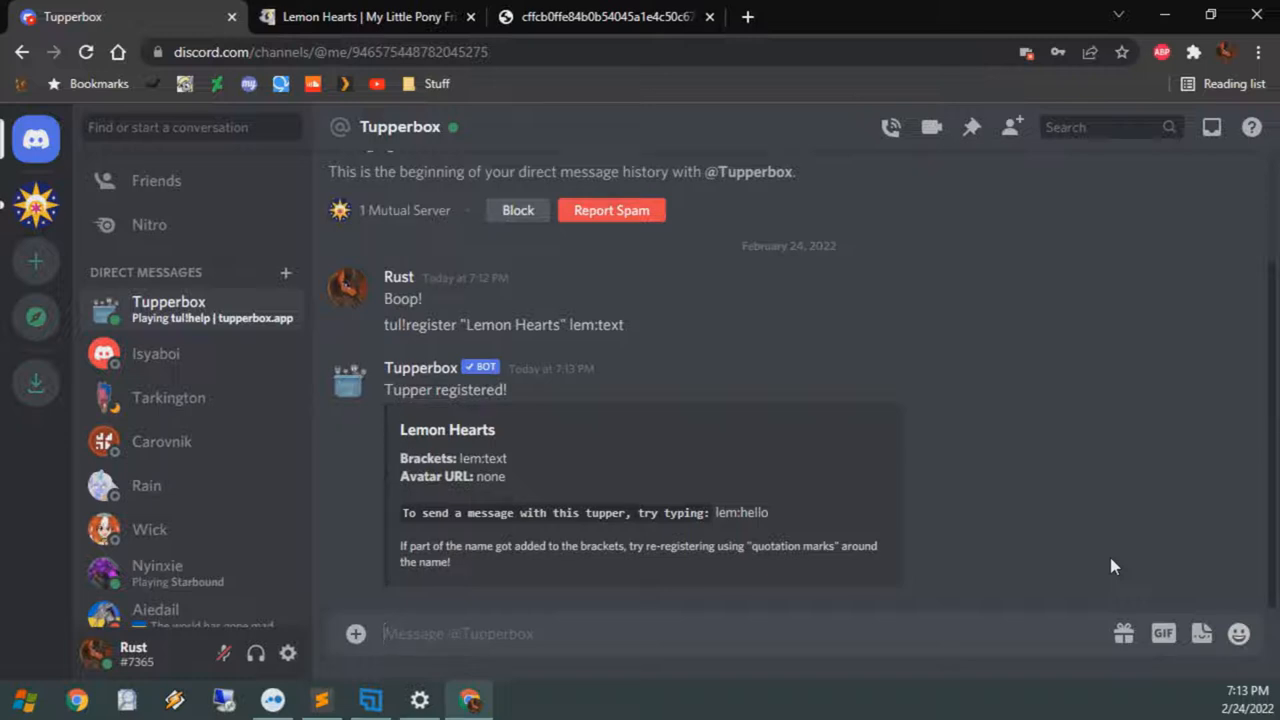
left_click(458, 633)
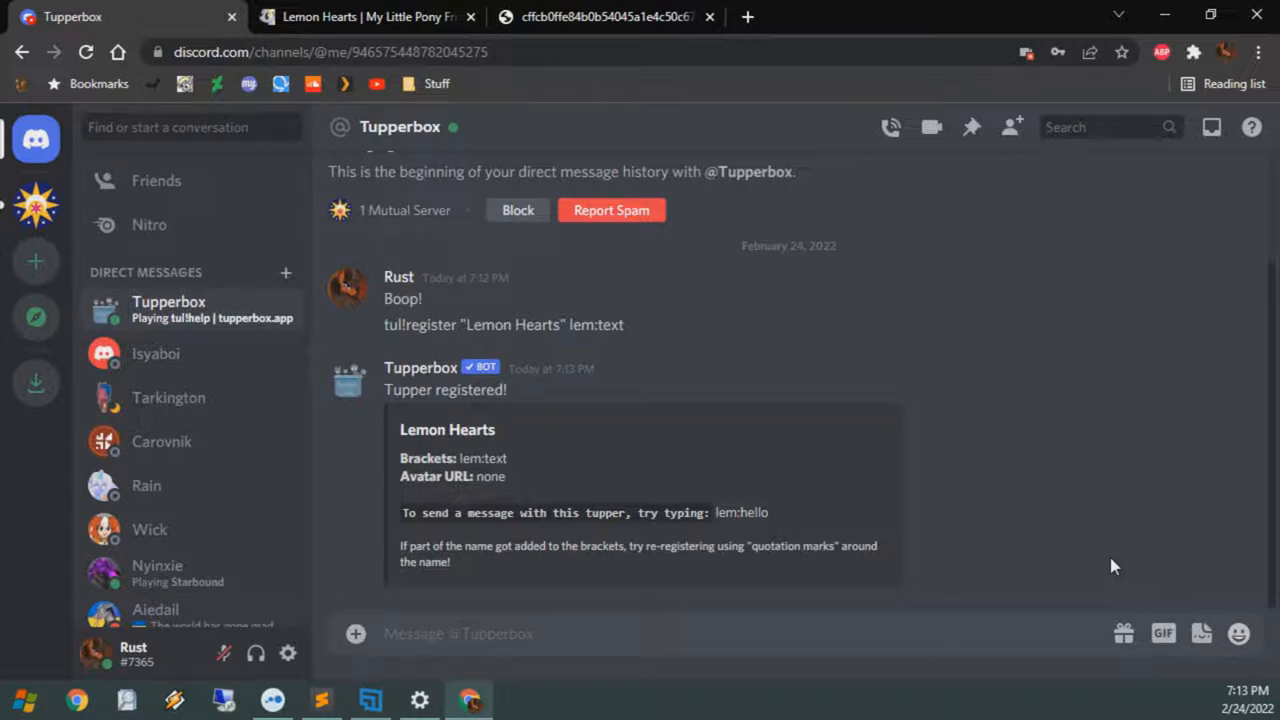
left_click(458, 633)
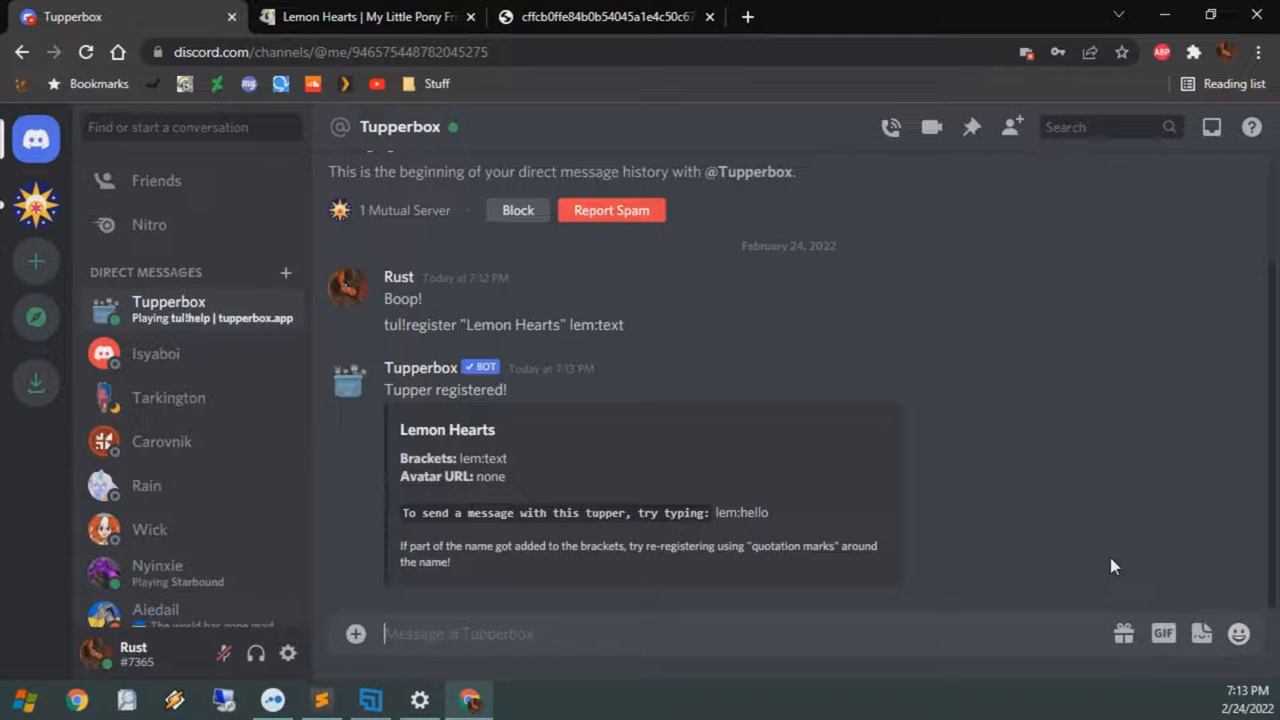
Type tul!avatar "Lemon Hearts" with the pony image attached in the DM
type("tul!avatar \"Lemon Hearts\"")
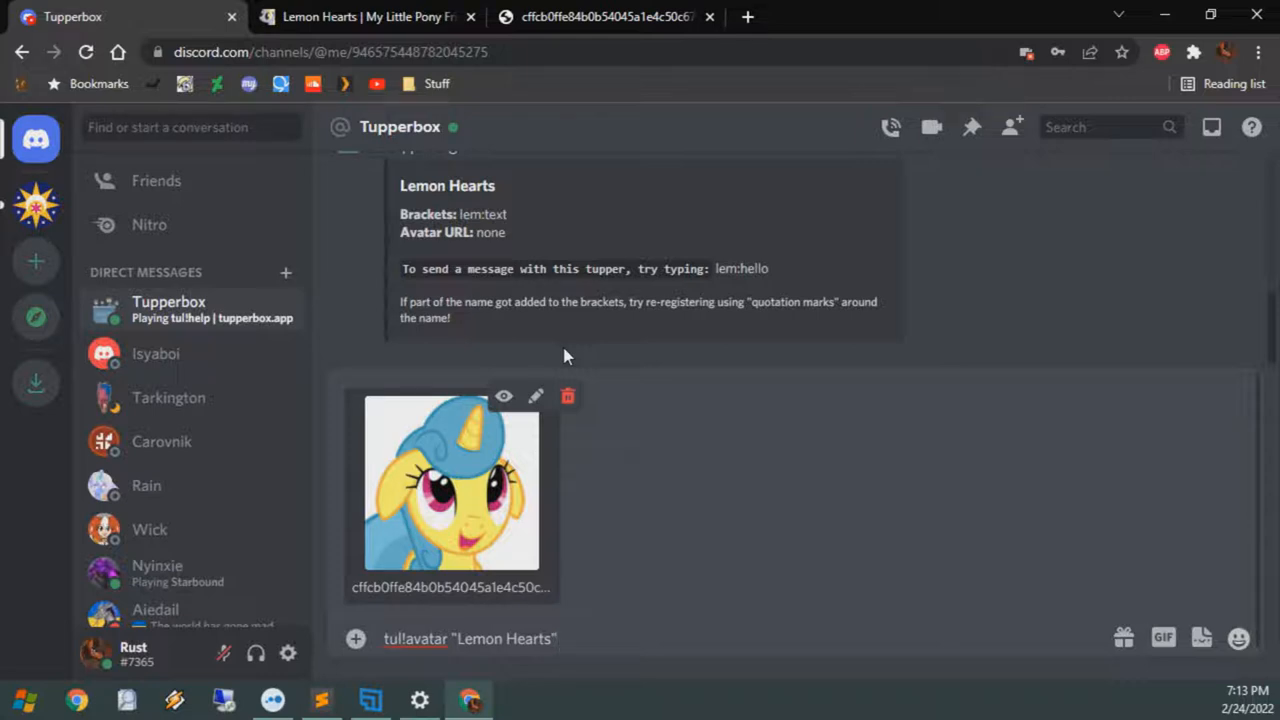
mouse_move(837, 527)
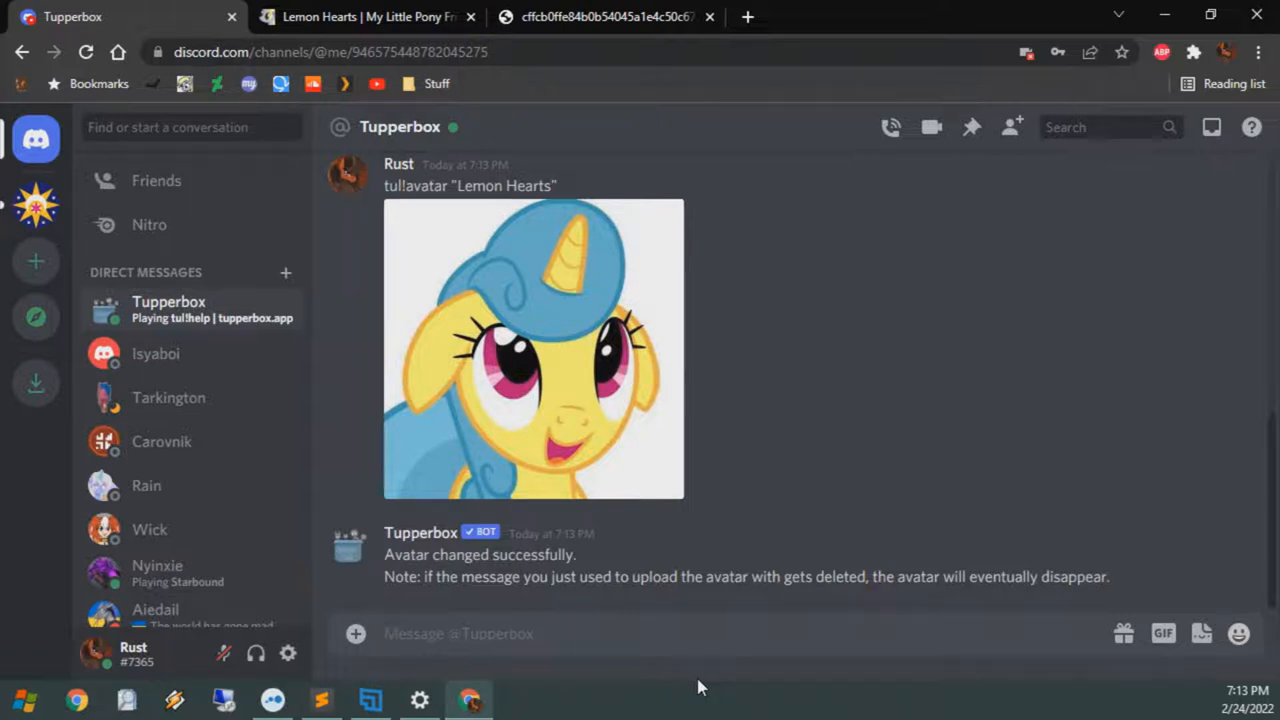
mouse_move(85, 160)
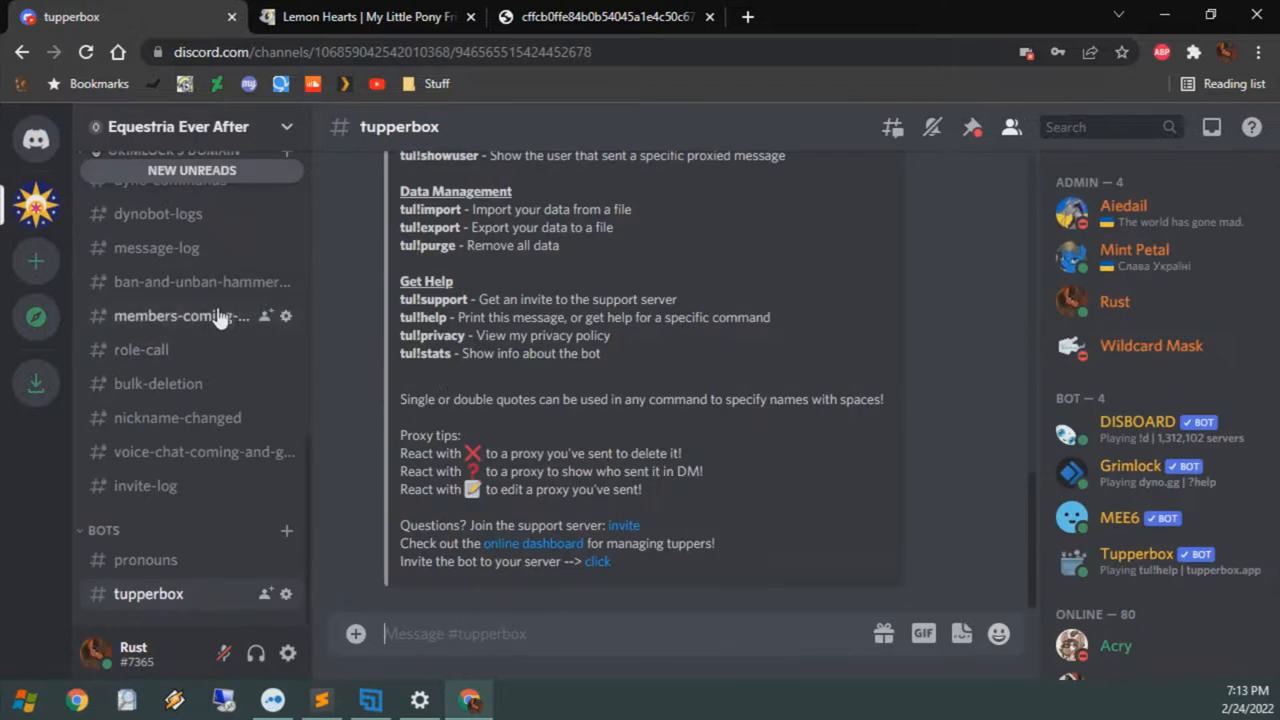
Post 'lem:Don't mind me, this is just a test!' in #club-abyss
left_click(150, 308)
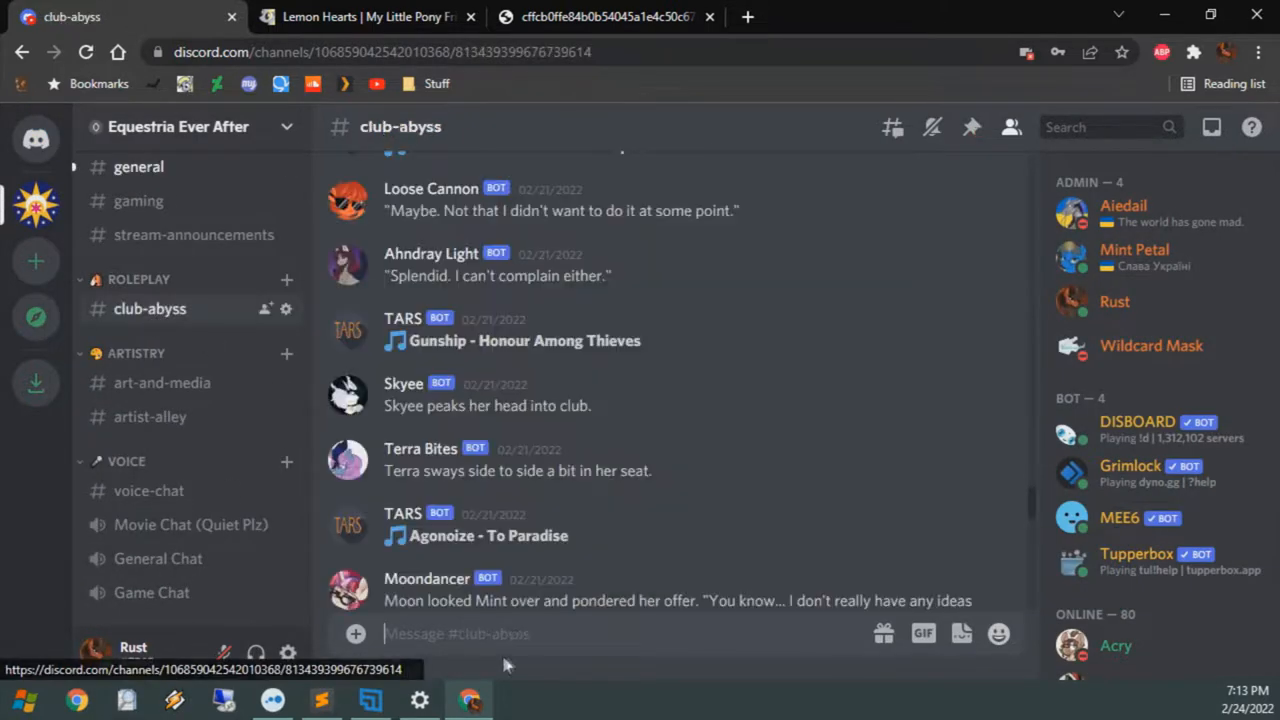
scroll("down", 3)
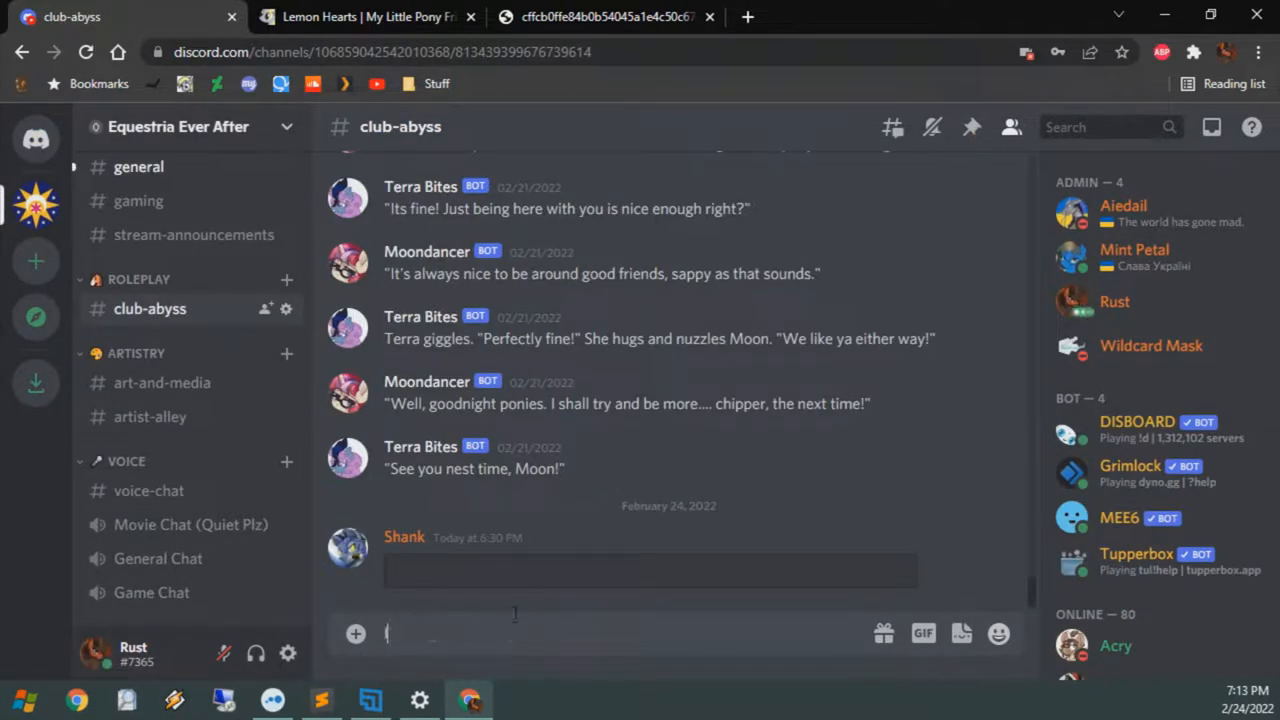
type("lem:Don't mind me, this is")
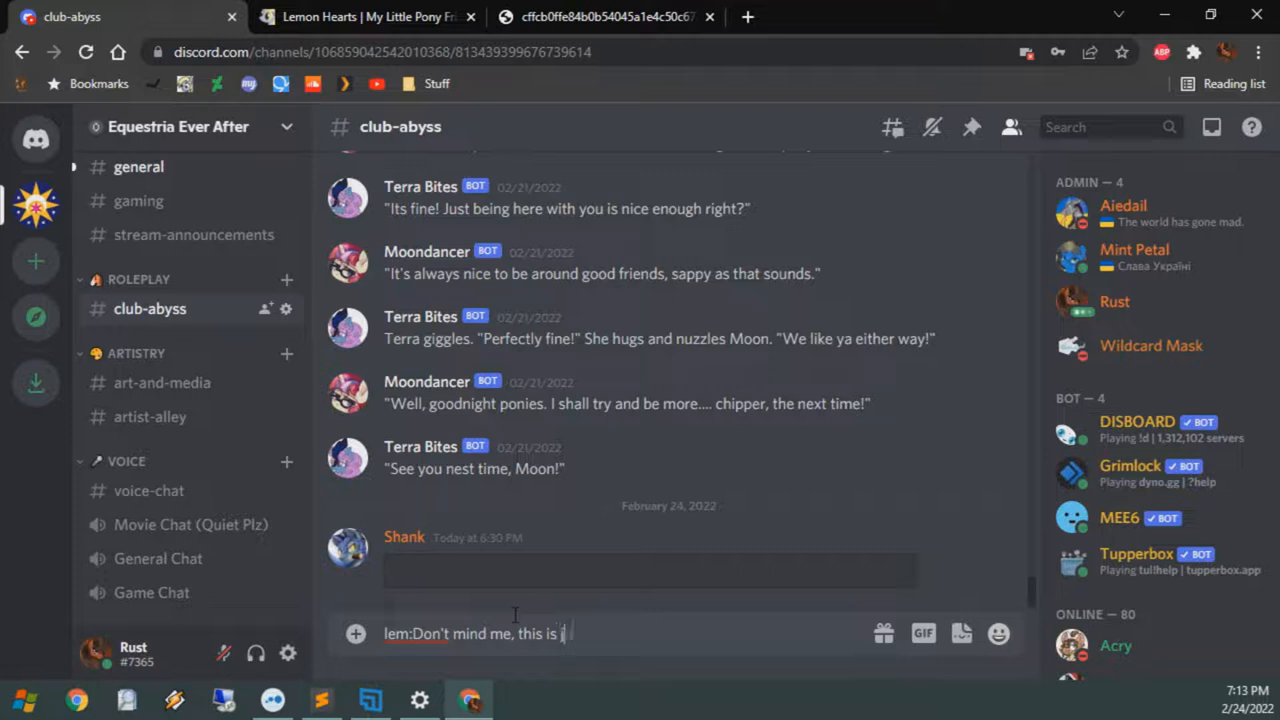
type("just a test")
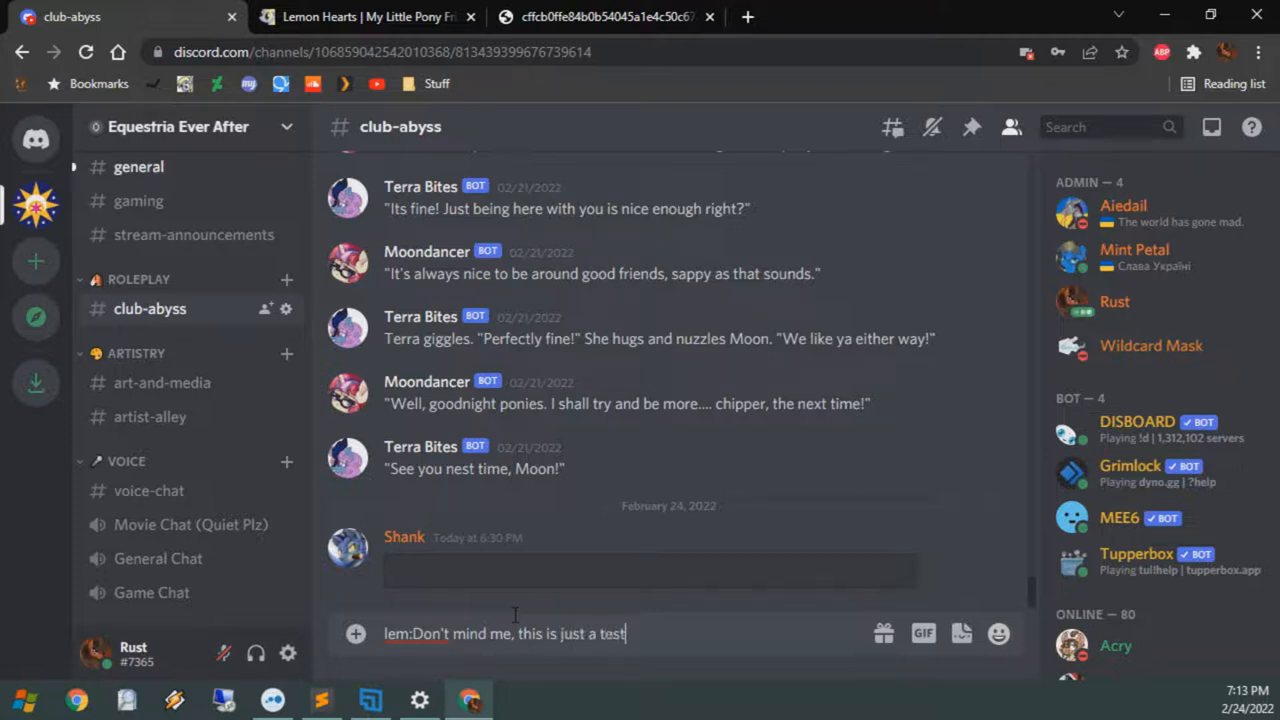
type("t!")
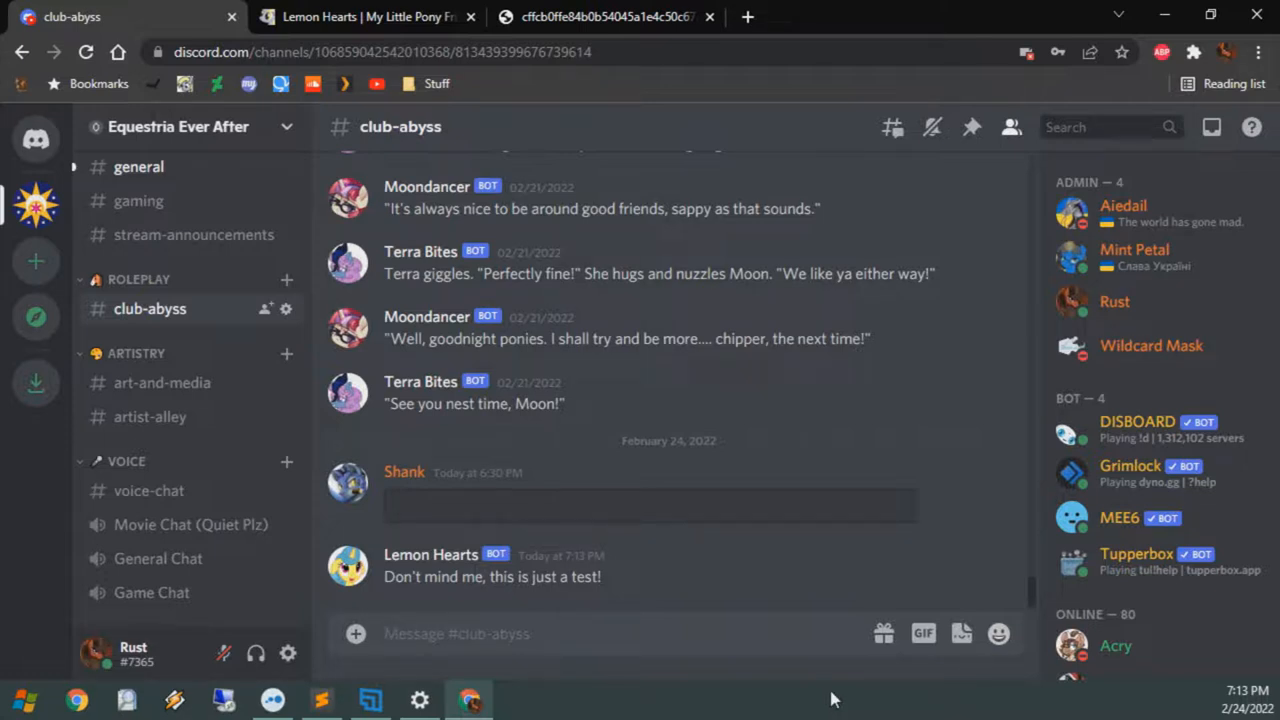
left_click(456, 633)
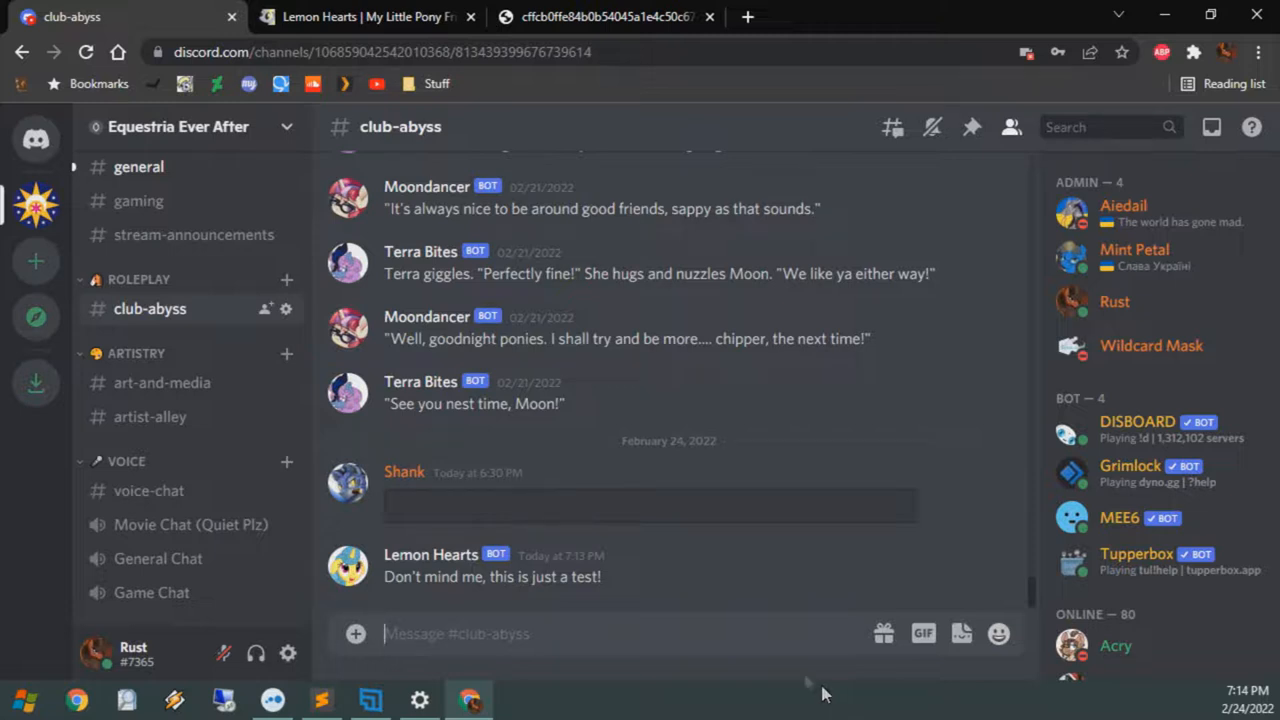
mouse_move(915, 567)
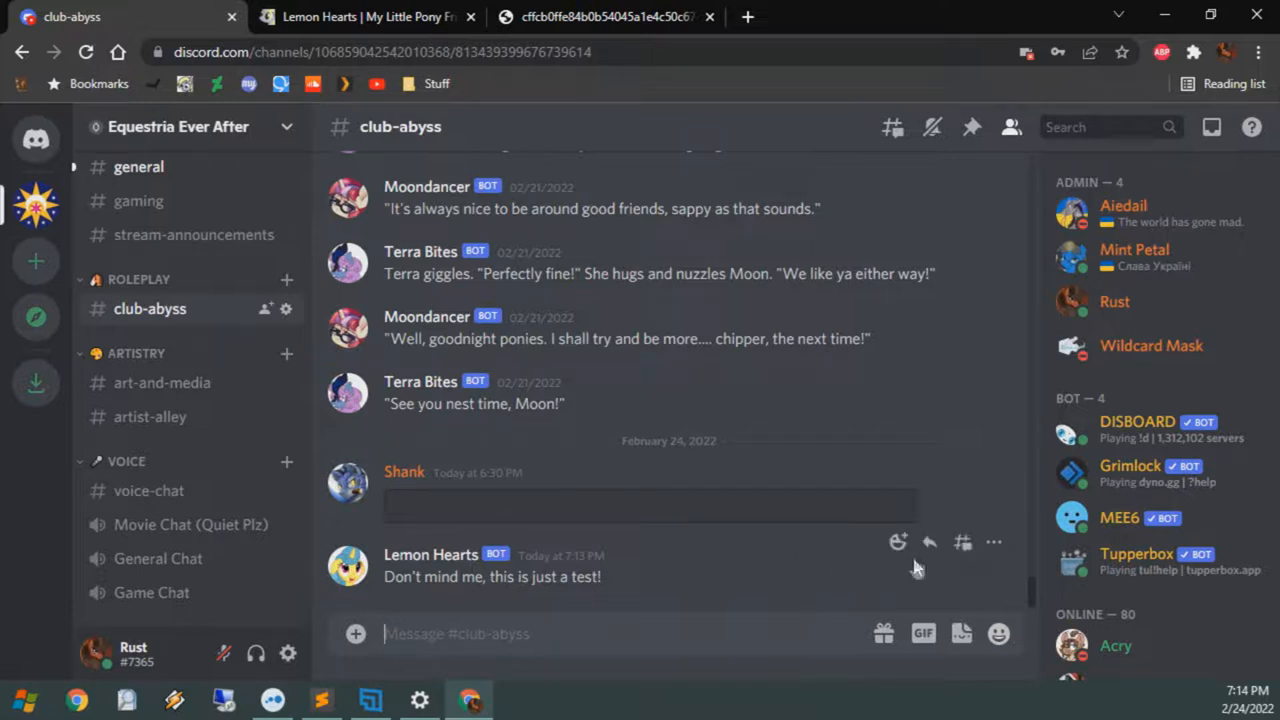
mouse_move(898, 542)
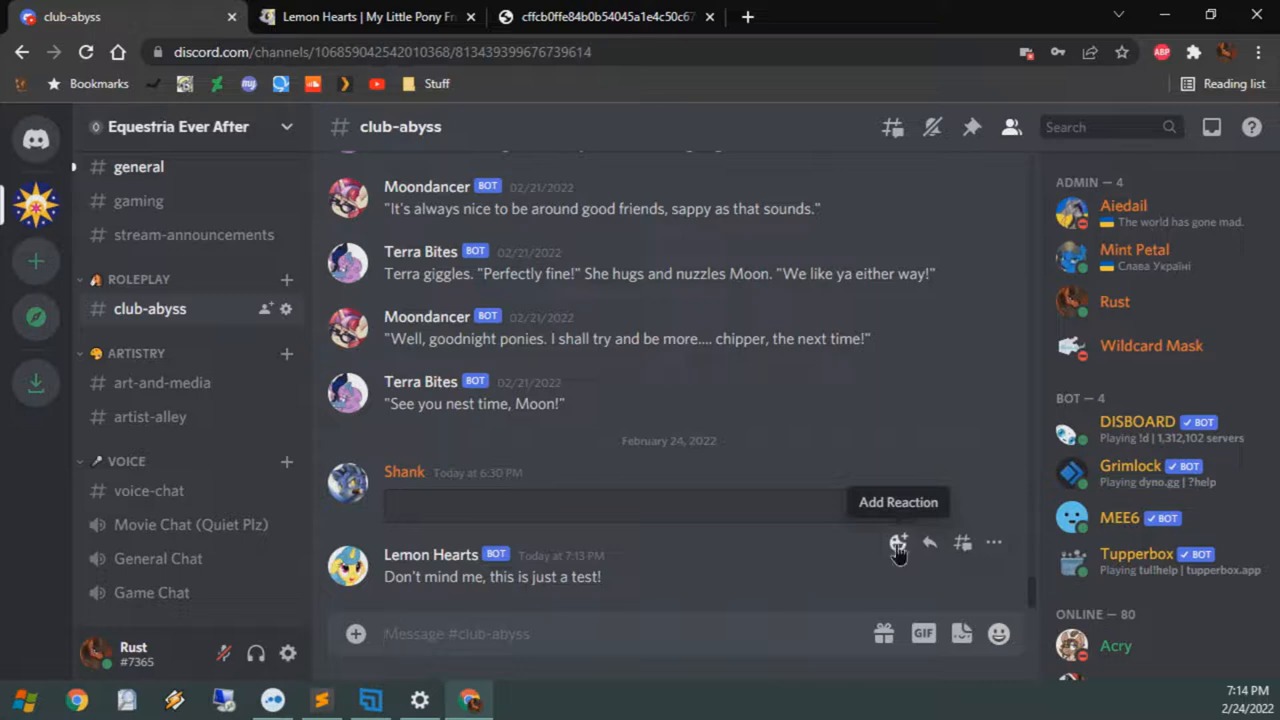
React with a question mark to see who sent the proxy, then open Tupperbox's website
left_click(899, 542)
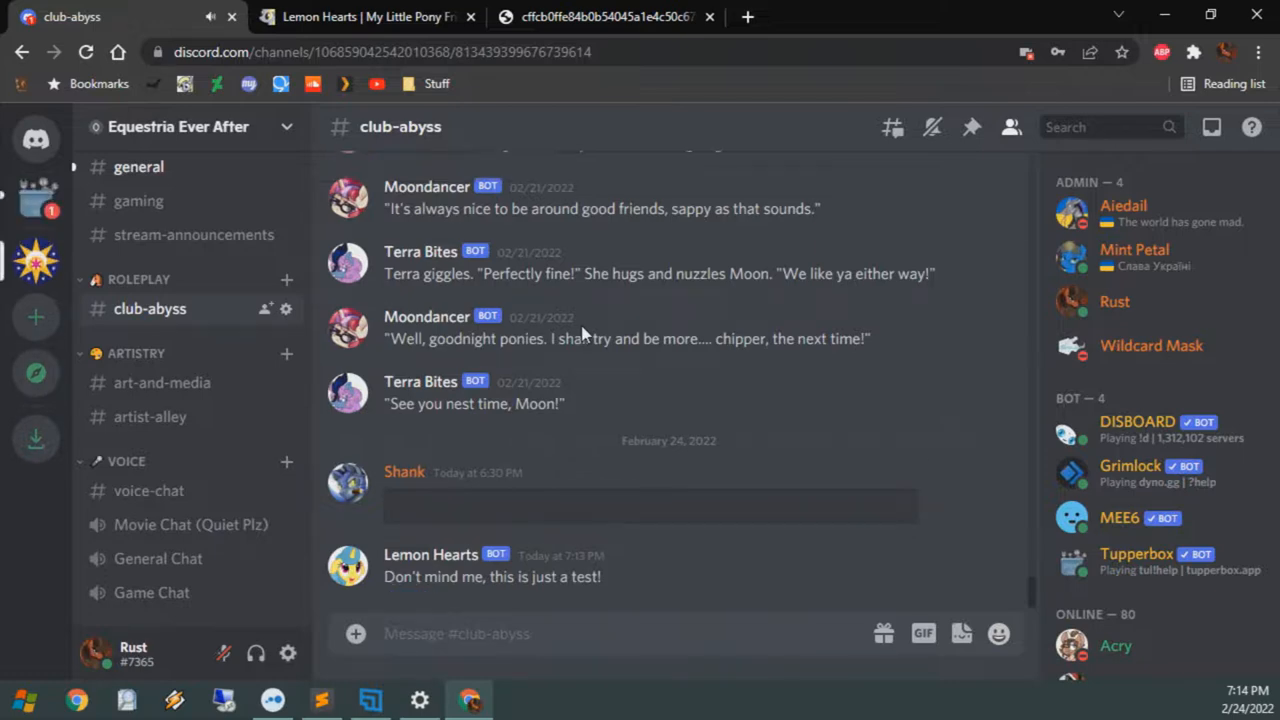
left_click(36, 202)
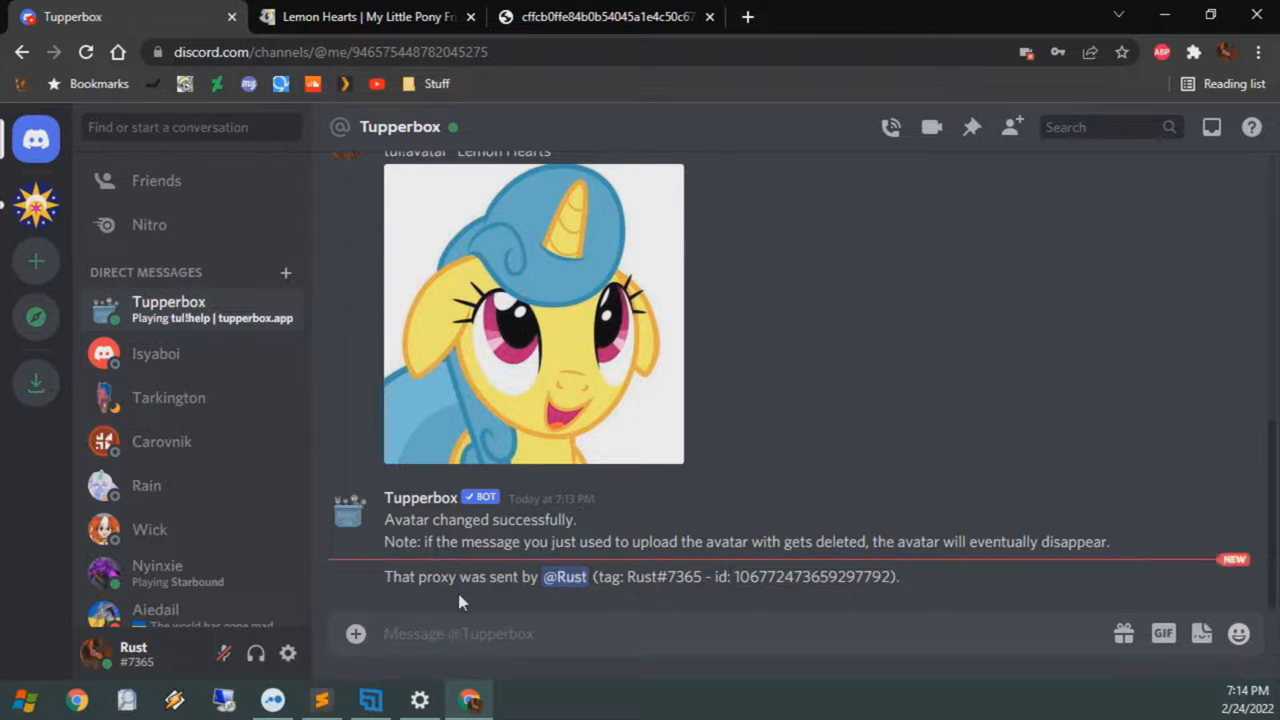
left_click(36, 204)
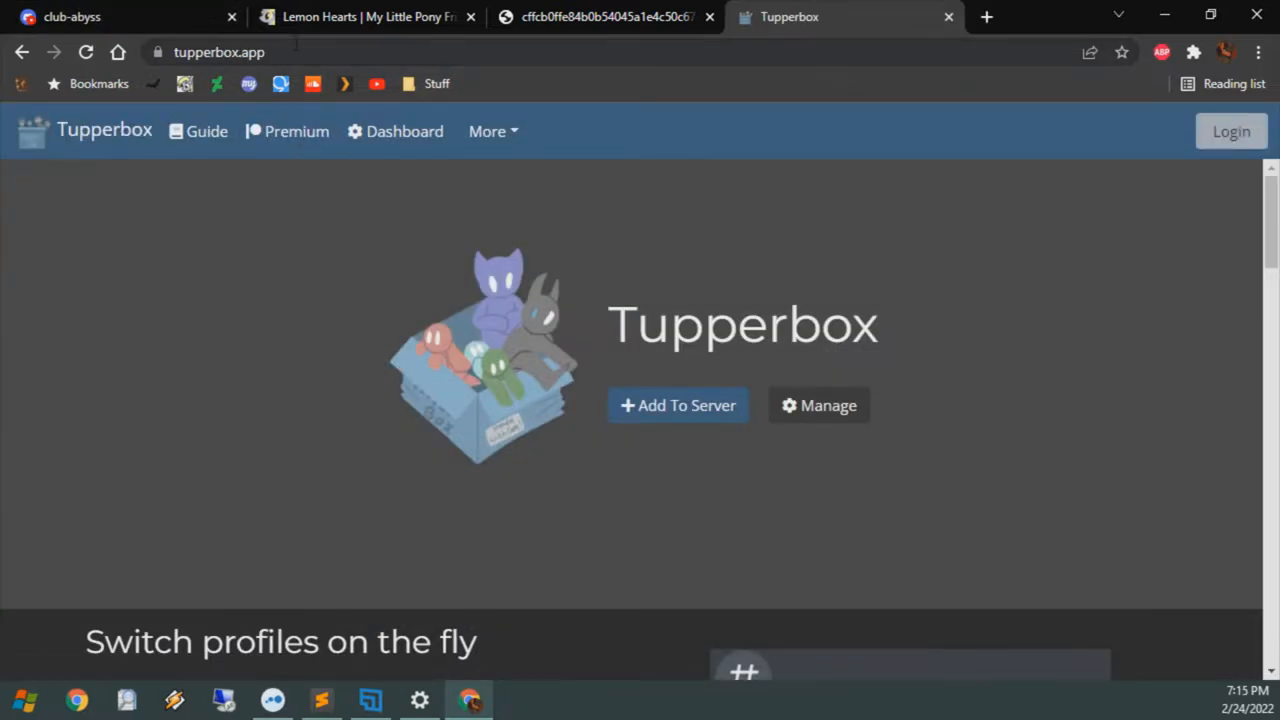
In Manage, add and save a tupper group named 'Background Ponies'
left_click(1231, 131)
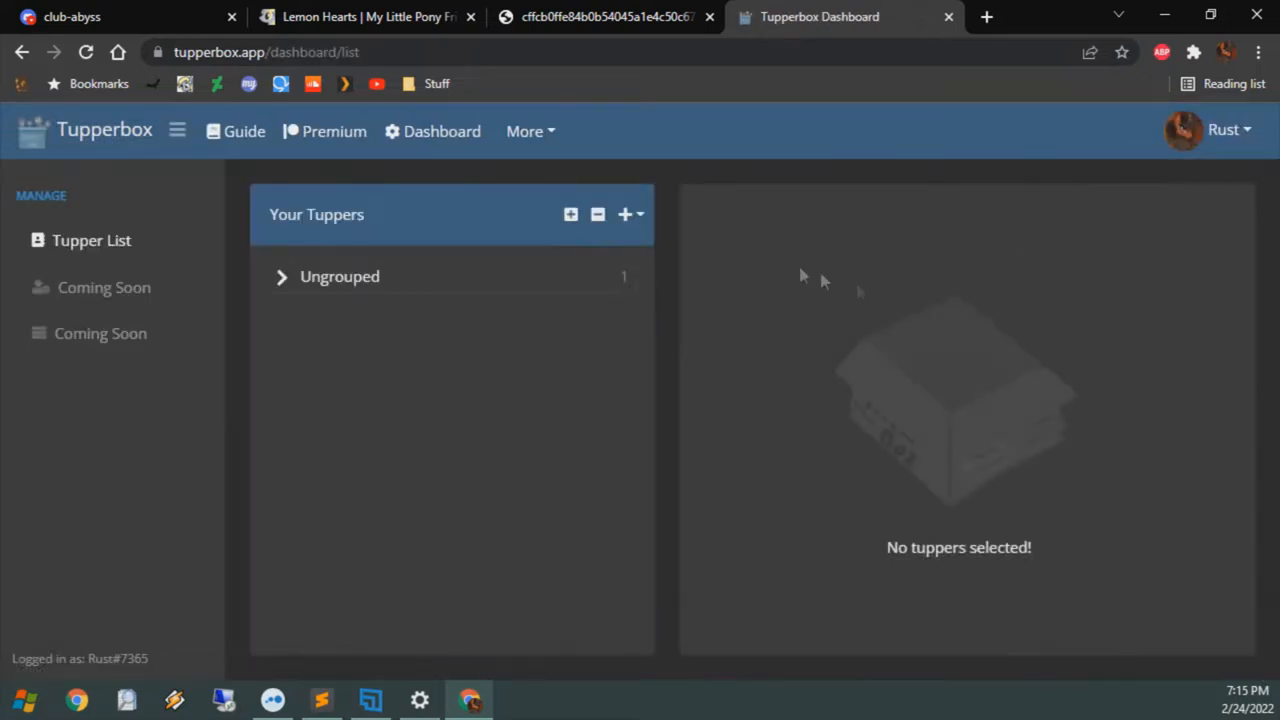
left_click(281, 276)
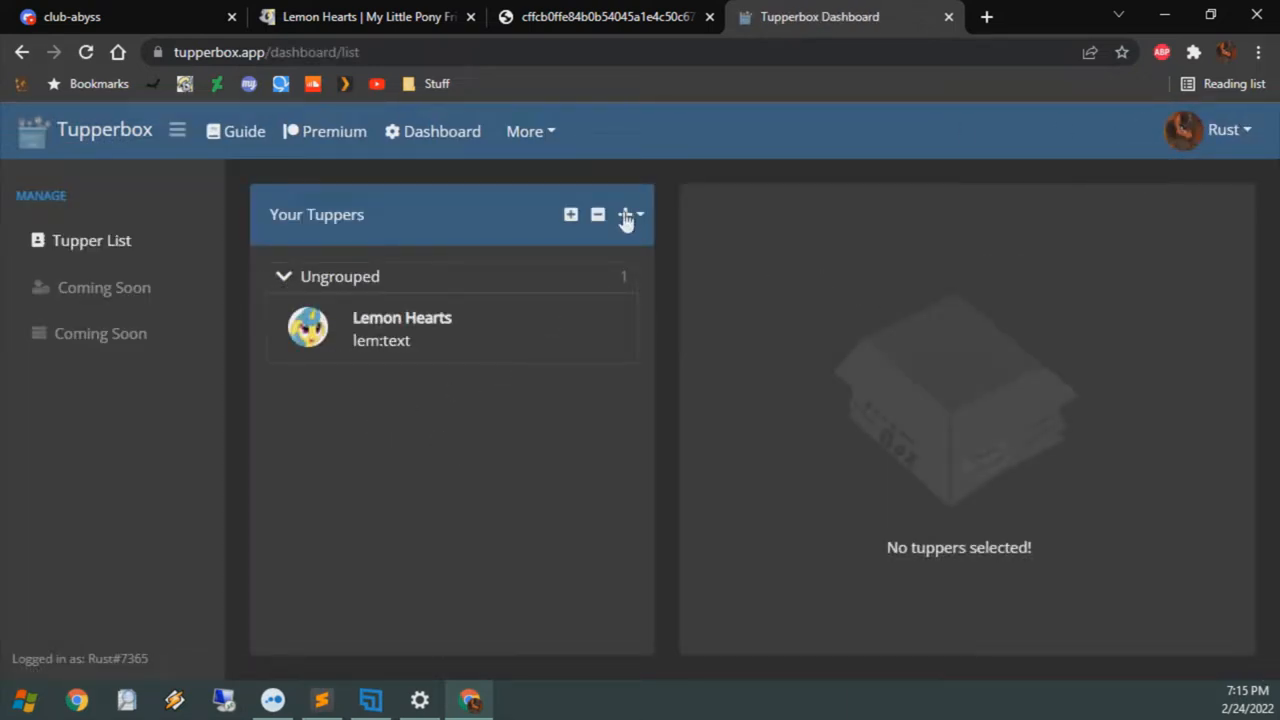
left_click(624, 214)
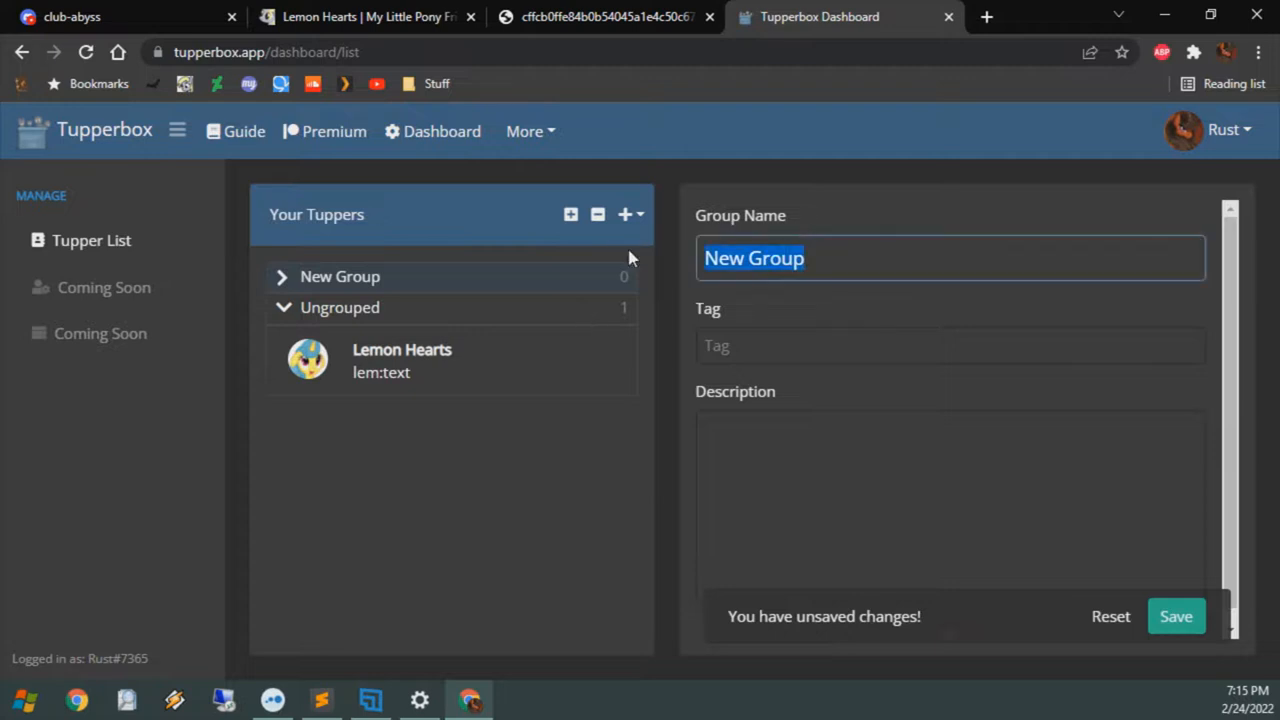
type("Background Ponies")
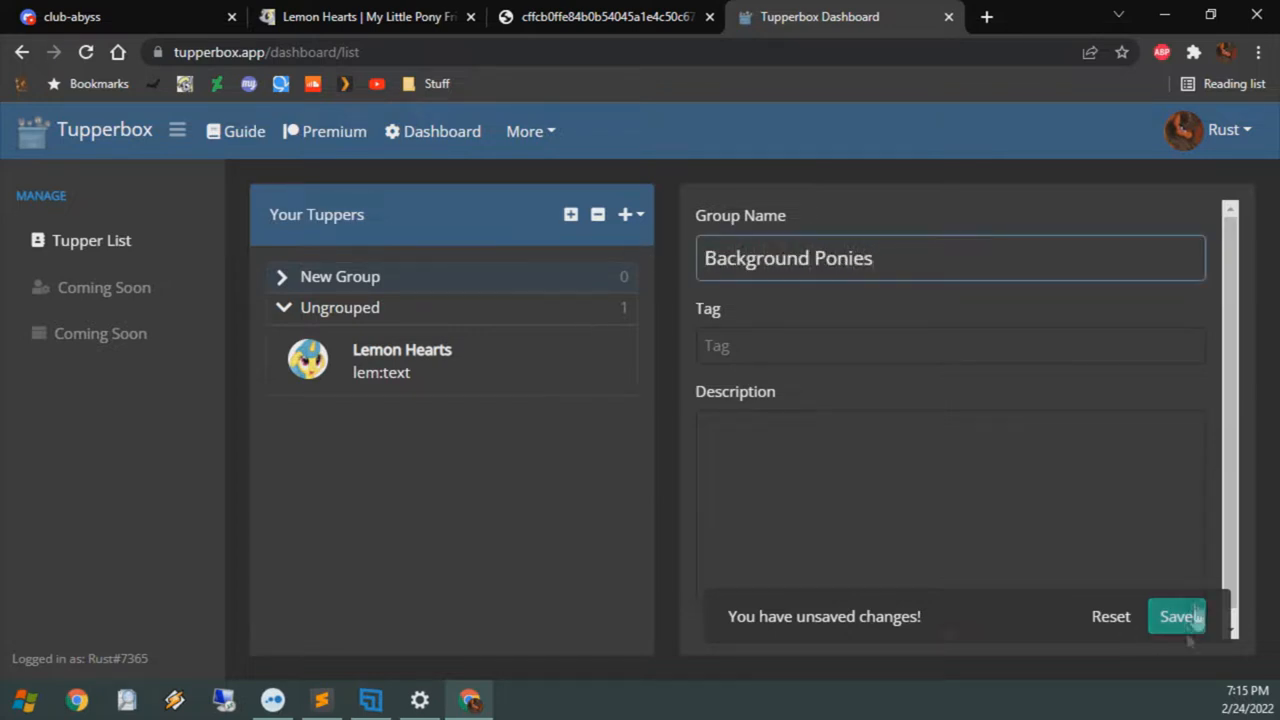
left_click(1177, 616)
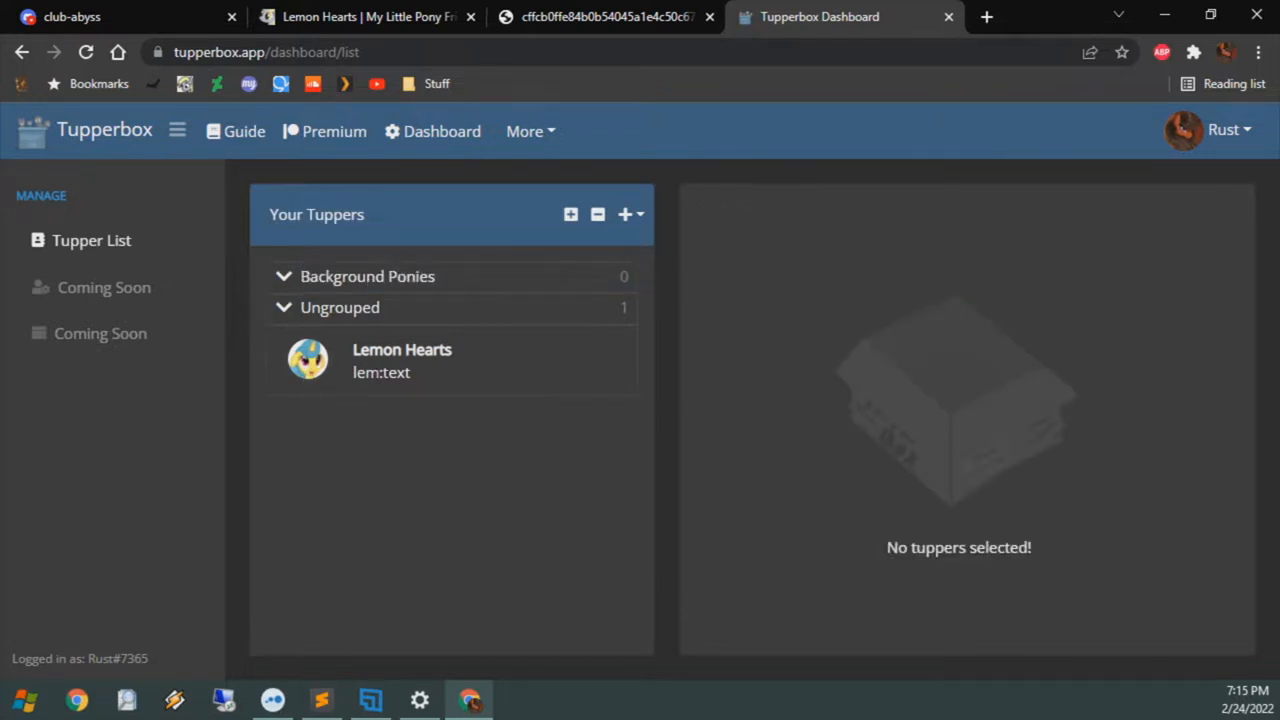